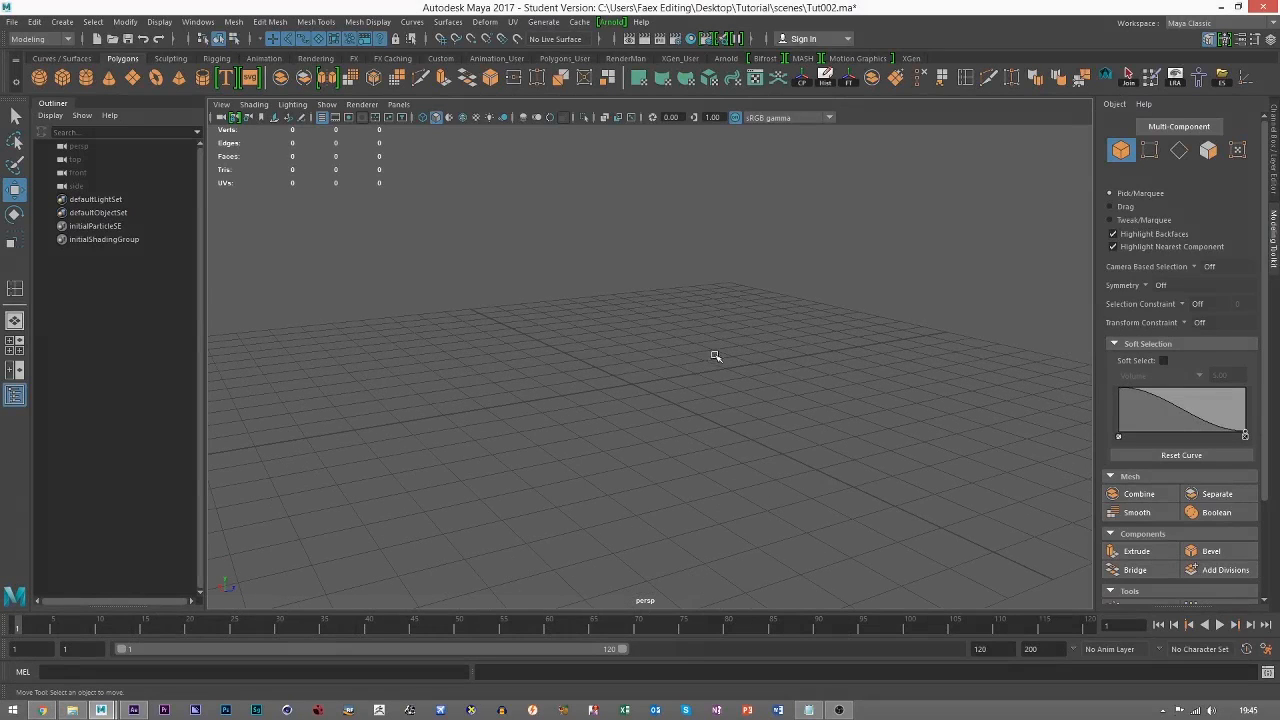
{"action": "mouse_move", "coordinate": [635, 325]}
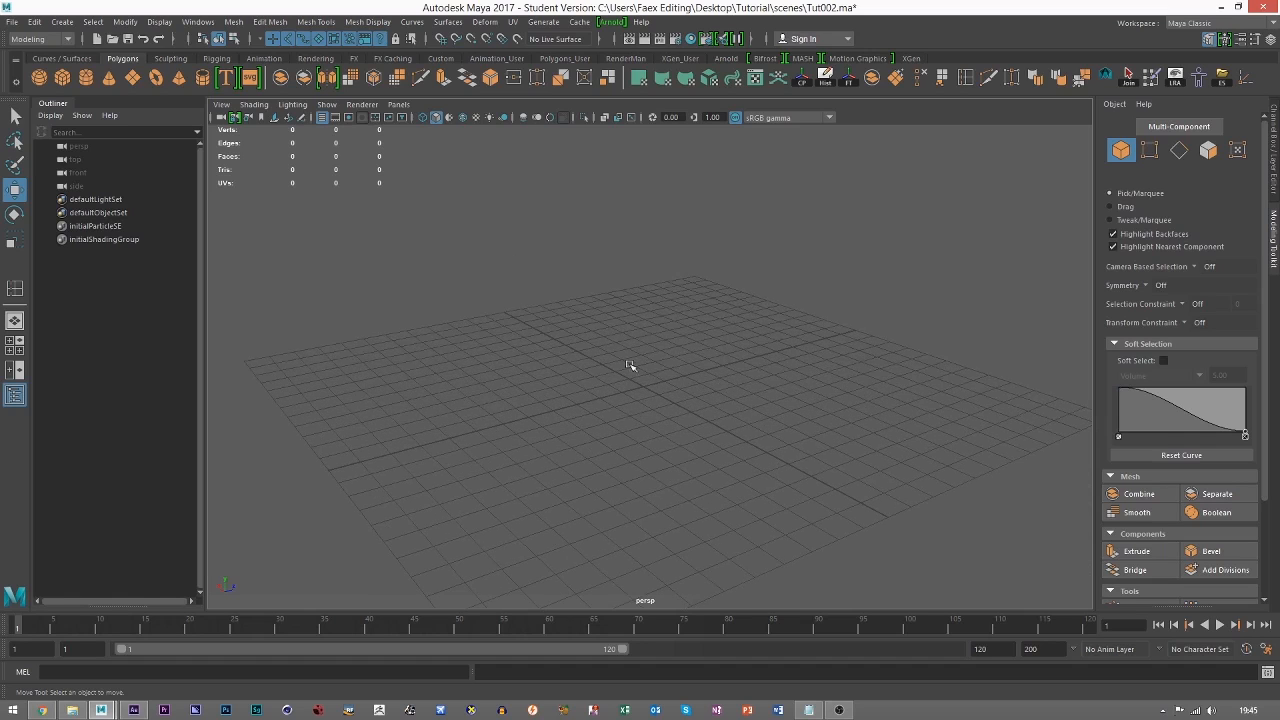
{"action": "mouse_move", "coordinate": [630, 373]}
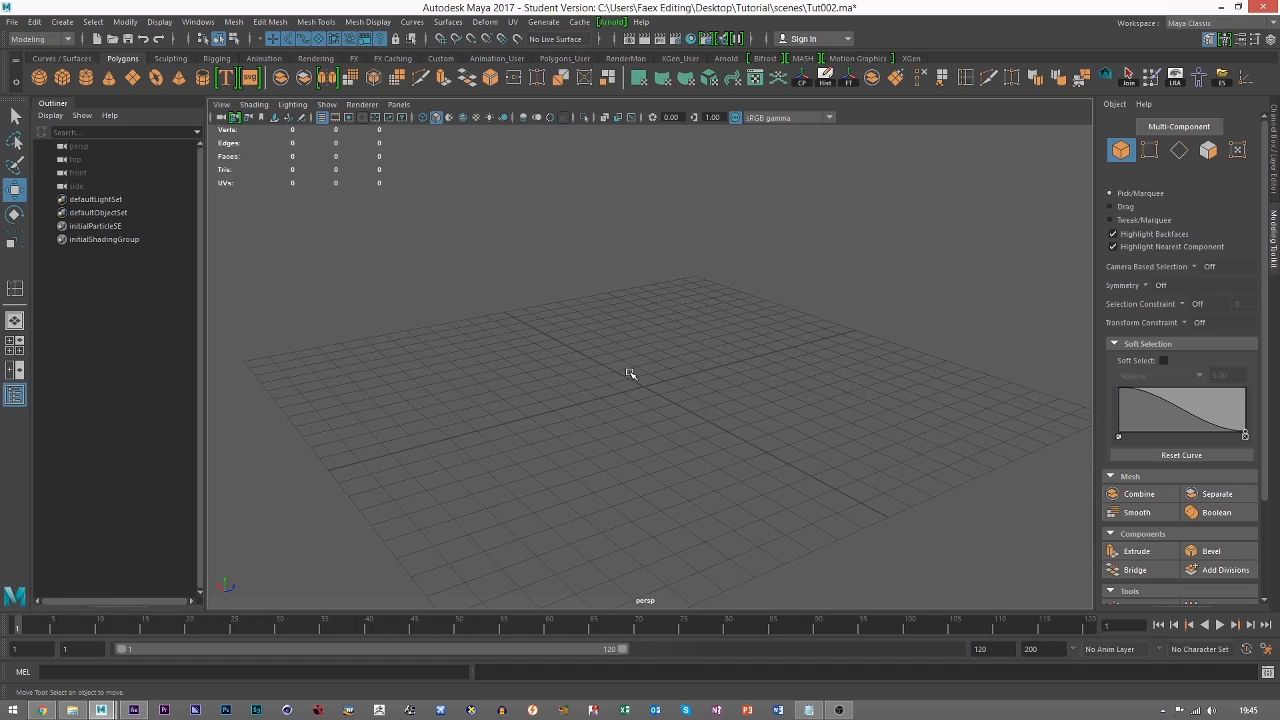
{"action": "mouse_move", "coordinate": [675, 400]}
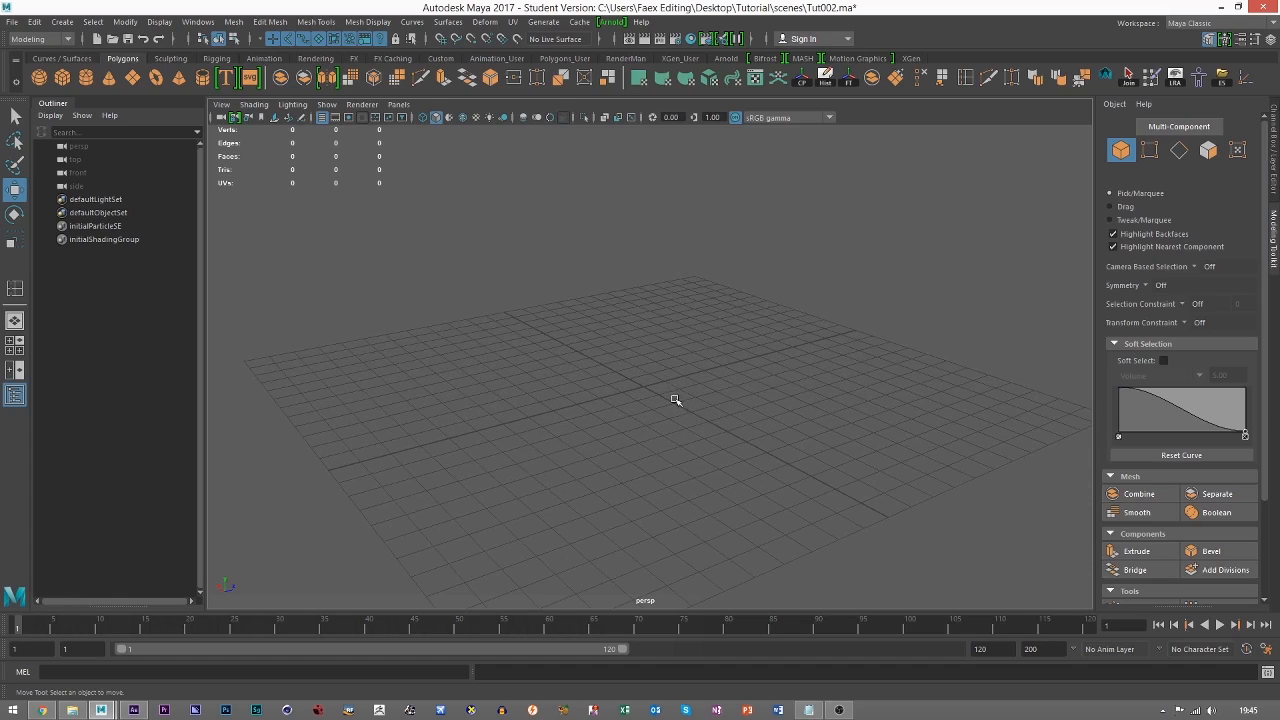
{"action": "mouse_move", "coordinate": [100, 710]}
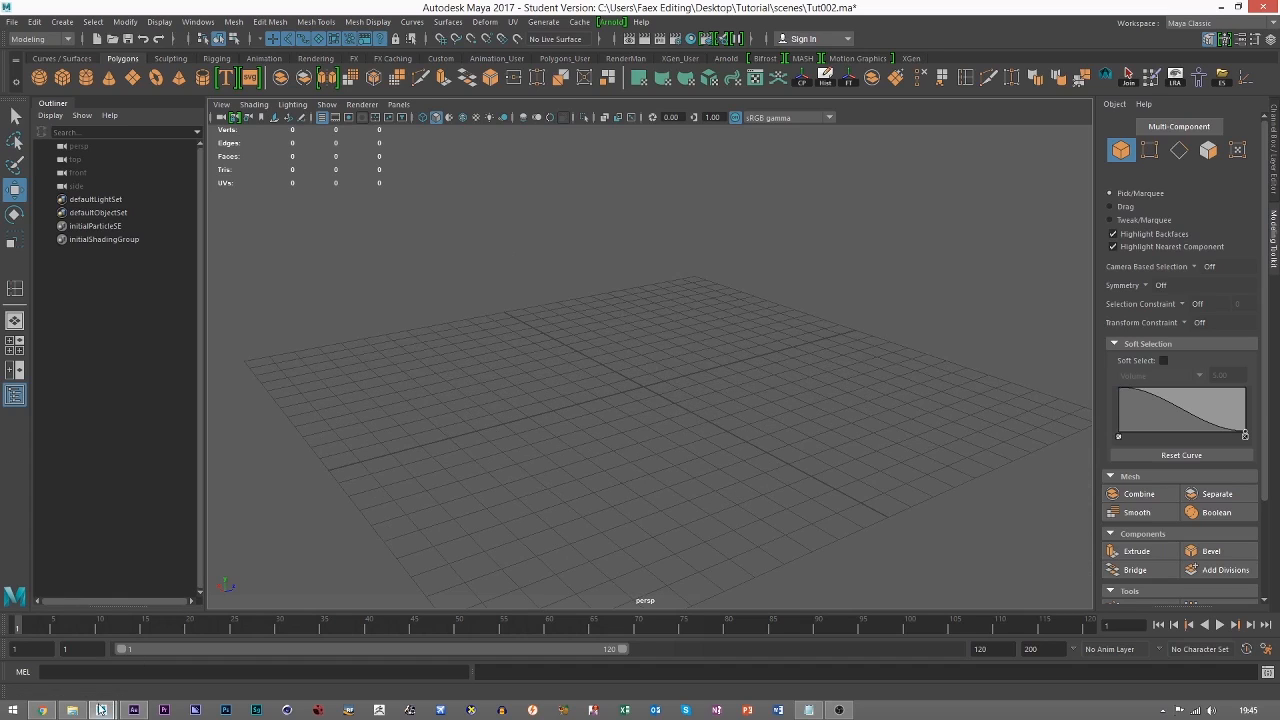
Browse File Explorer to the Desktop to reach the 105_Ferrari_LaFerrari blueprint
{"action": "left_click", "coordinate": [101, 710]}
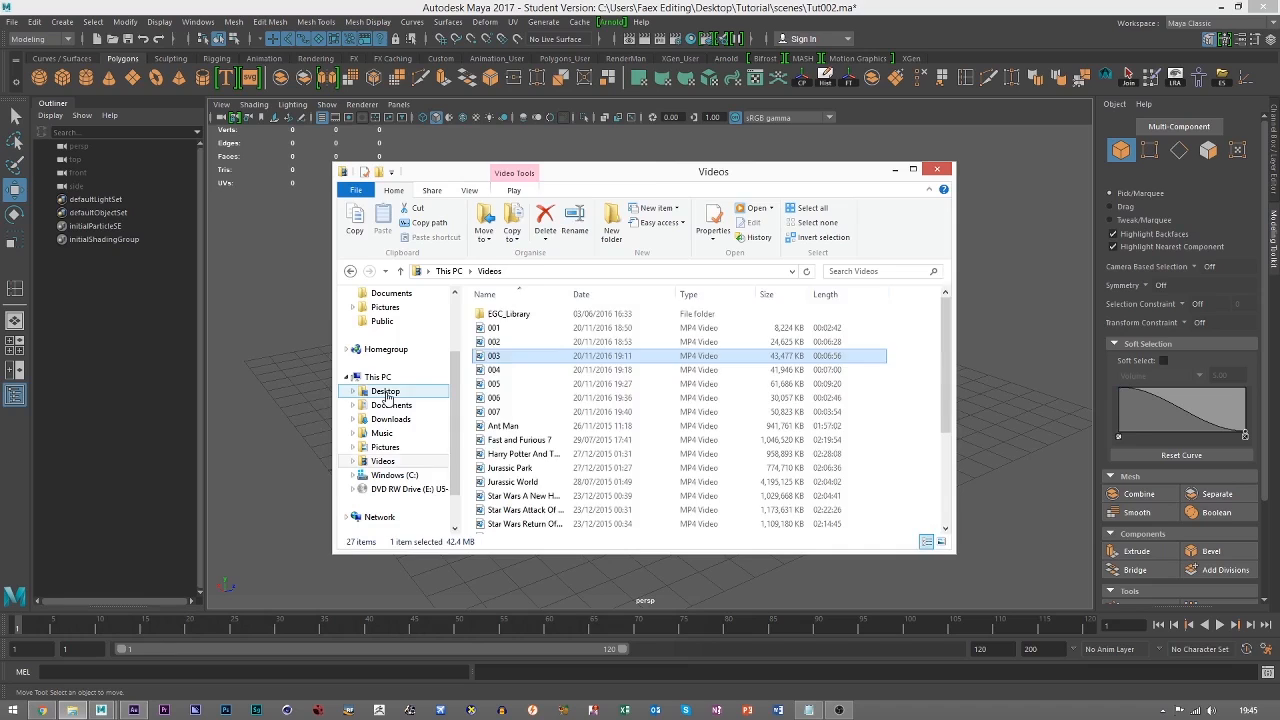
{"action": "left_click", "coordinate": [385, 391]}
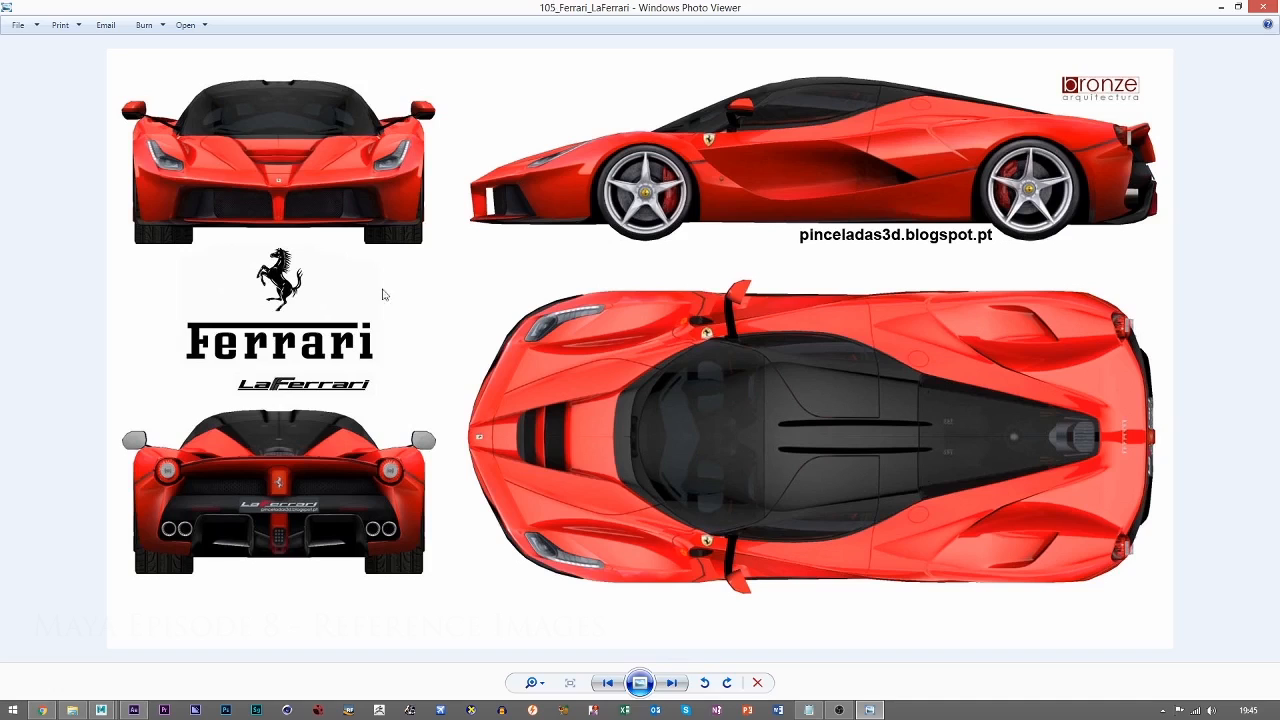
{"action": "mouse_move", "coordinate": [697, 460]}
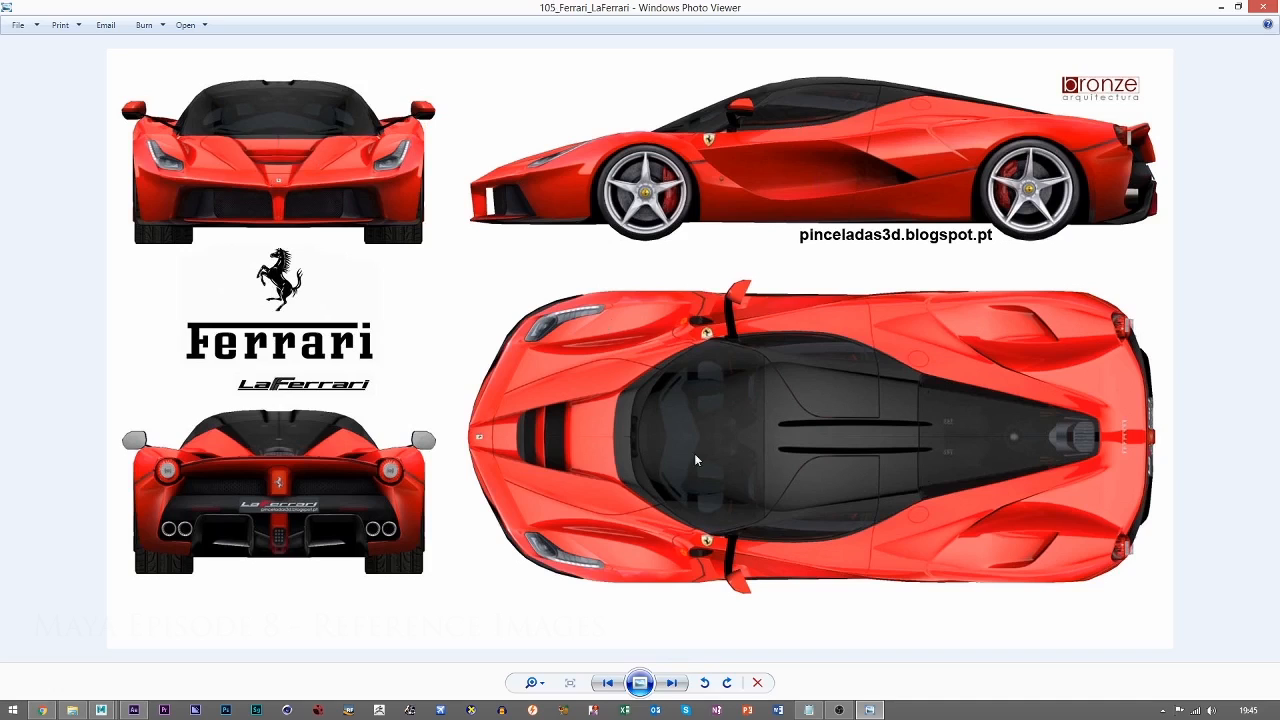
{"action": "mouse_move", "coordinate": [340, 375]}
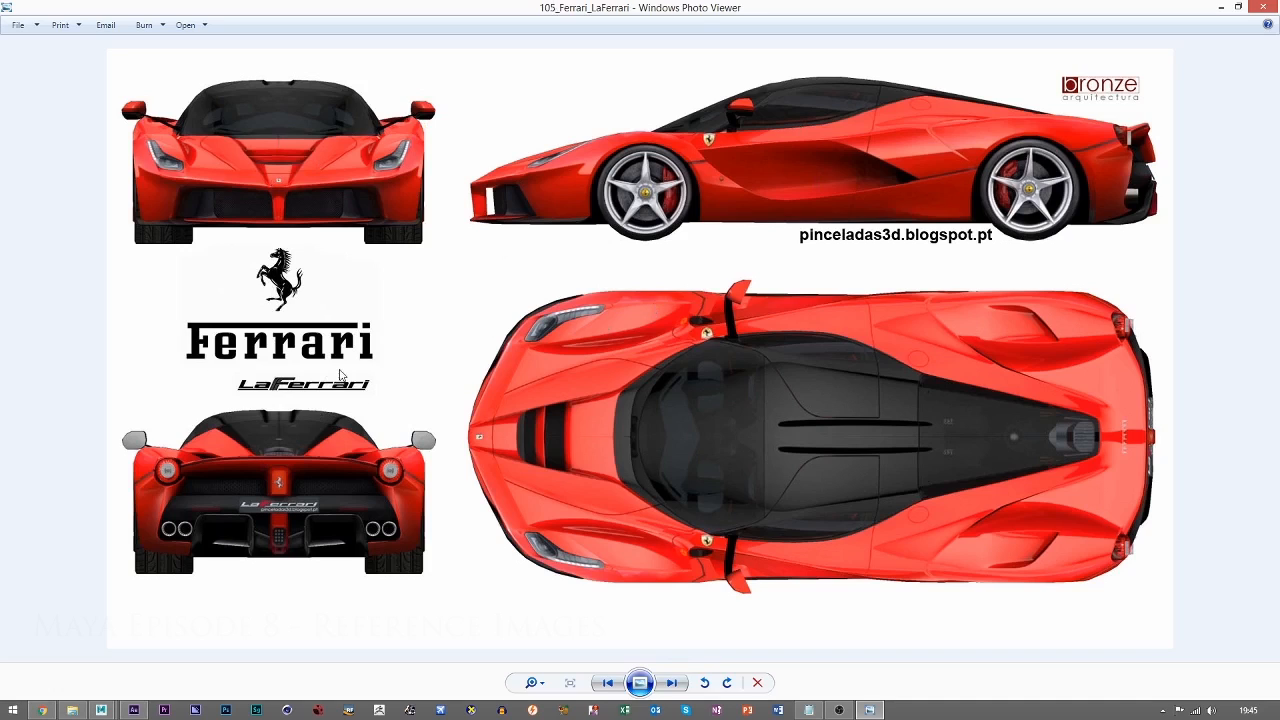
{"action": "mouse_move", "coordinate": [376, 127]}
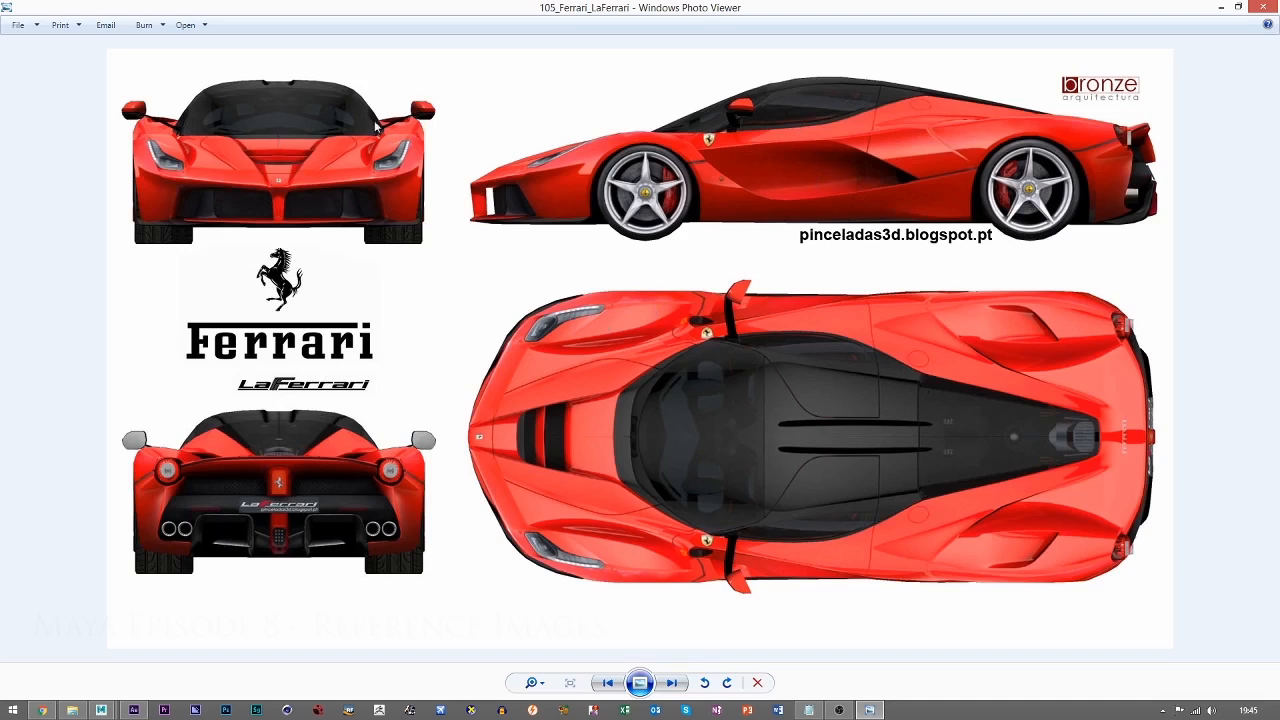
{"action": "mouse_move", "coordinate": [958, 186]}
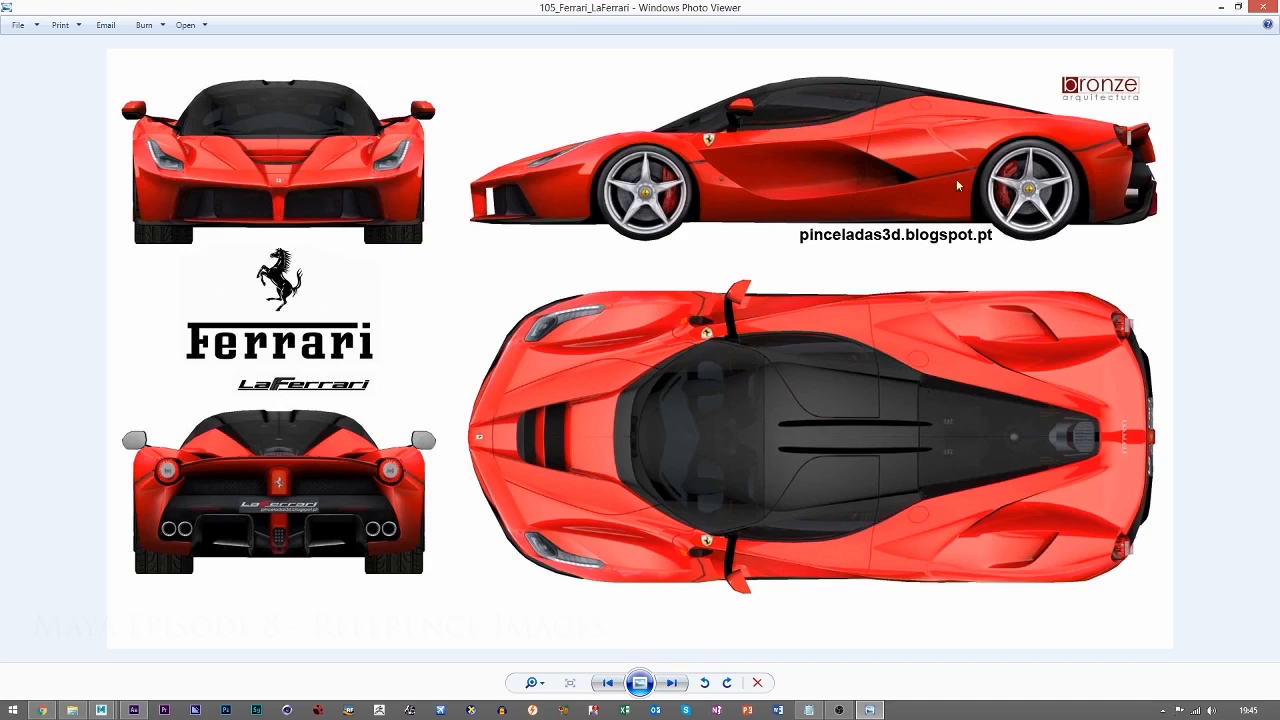
{"action": "mouse_move", "coordinate": [813, 80]}
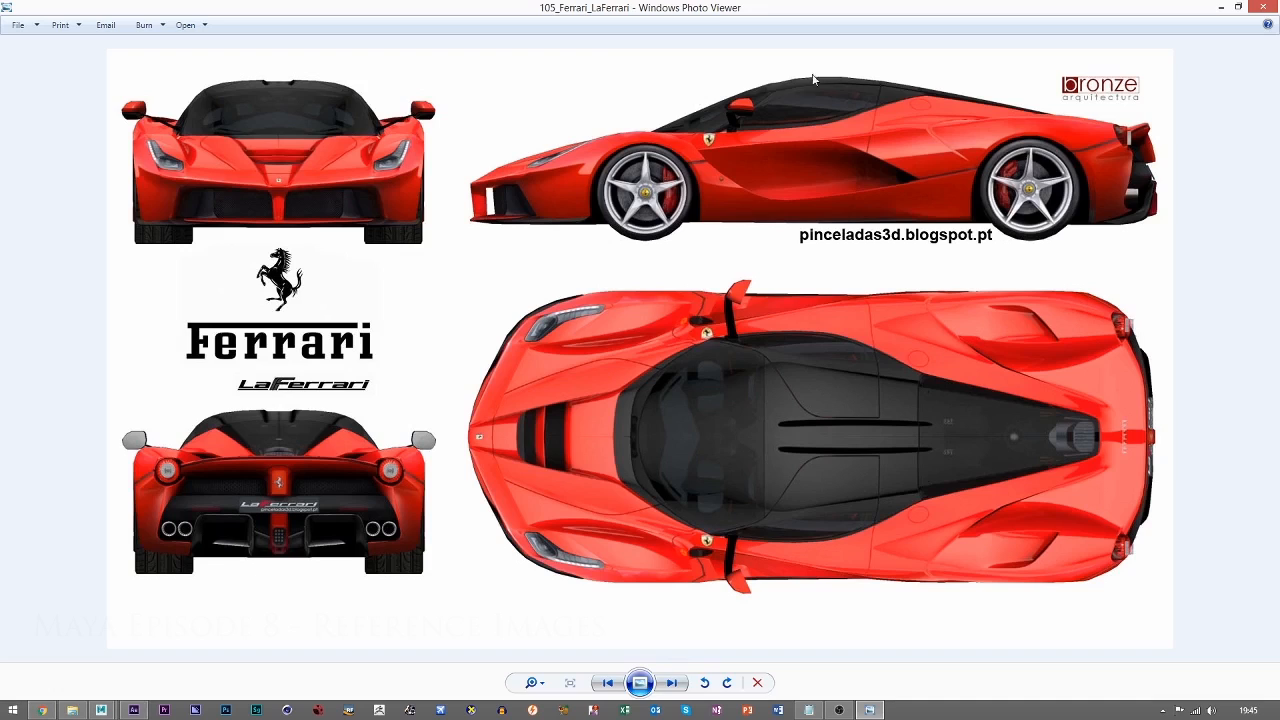
{"action": "mouse_move", "coordinate": [1146, 199]}
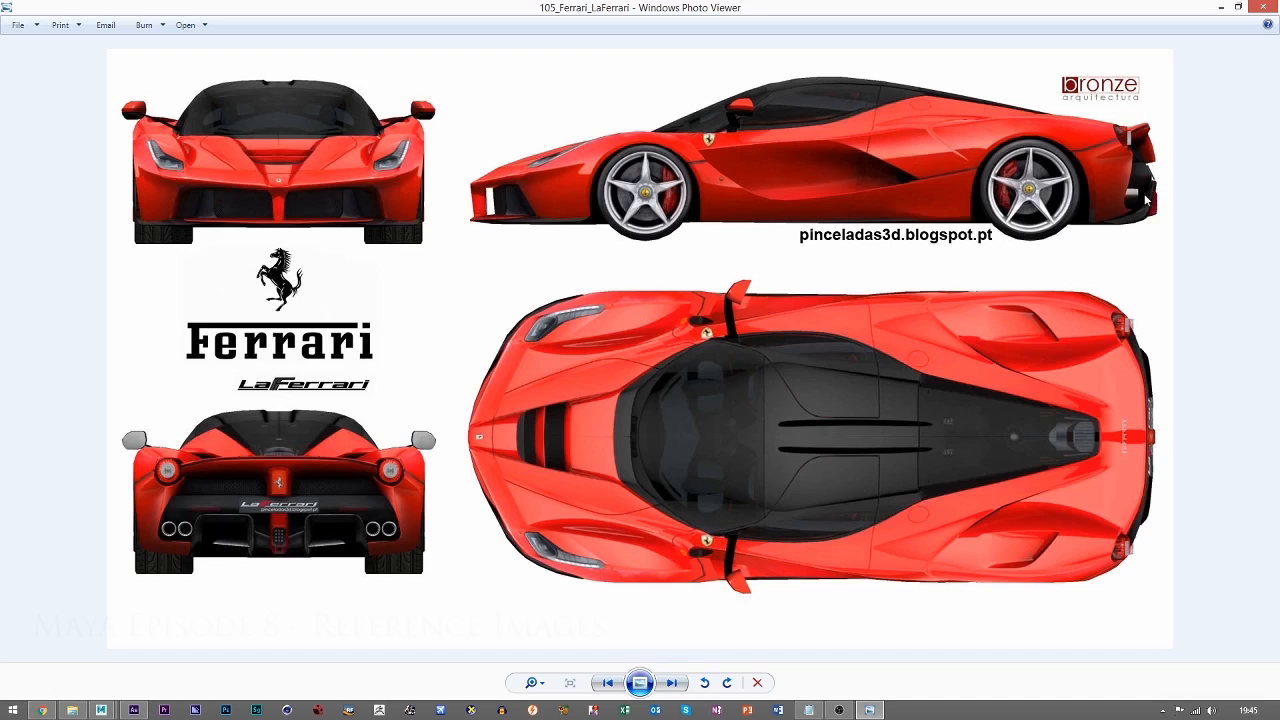
{"action": "mouse_move", "coordinate": [540, 225]}
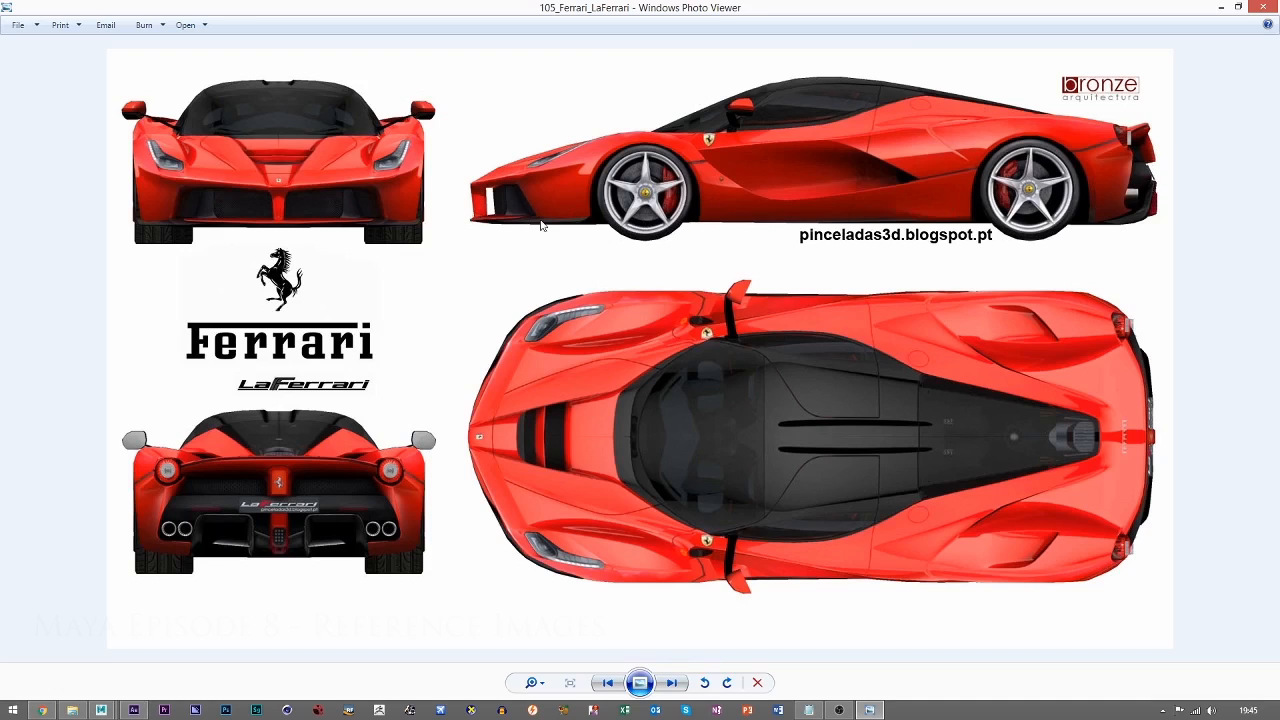
{"action": "mouse_move", "coordinate": [712, 7]}
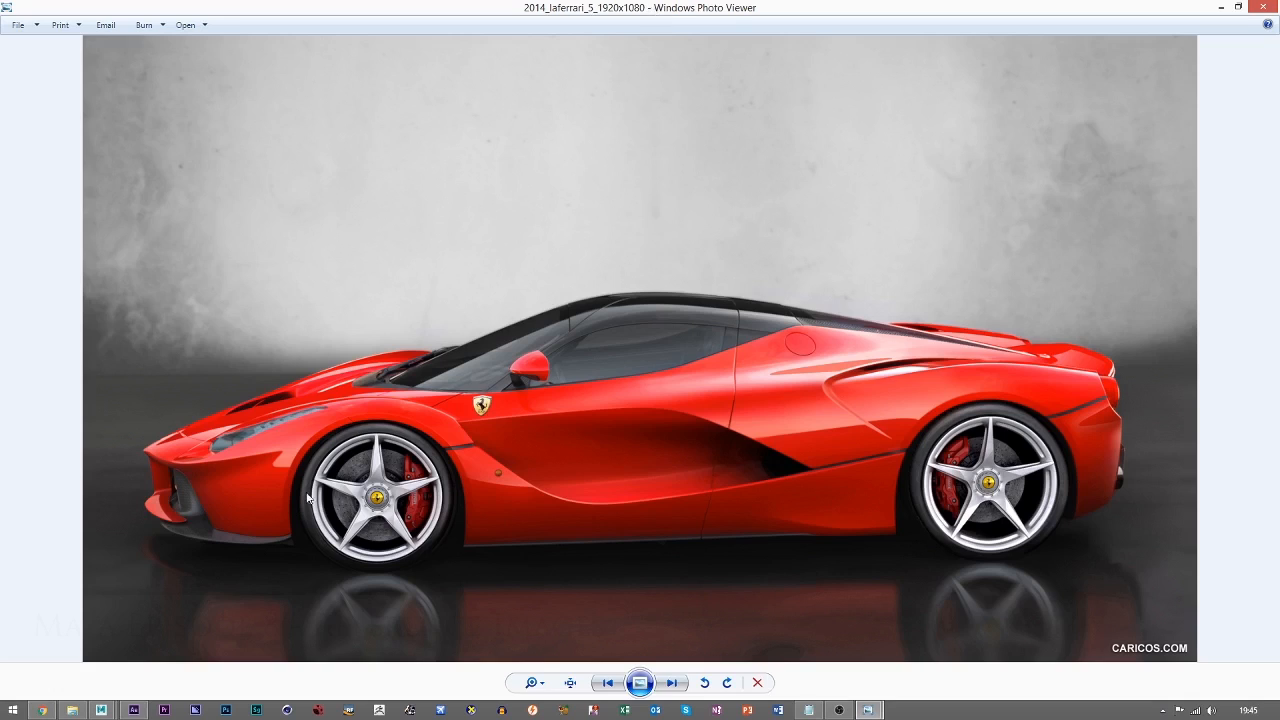
{"action": "mouse_move", "coordinate": [305, 403]}
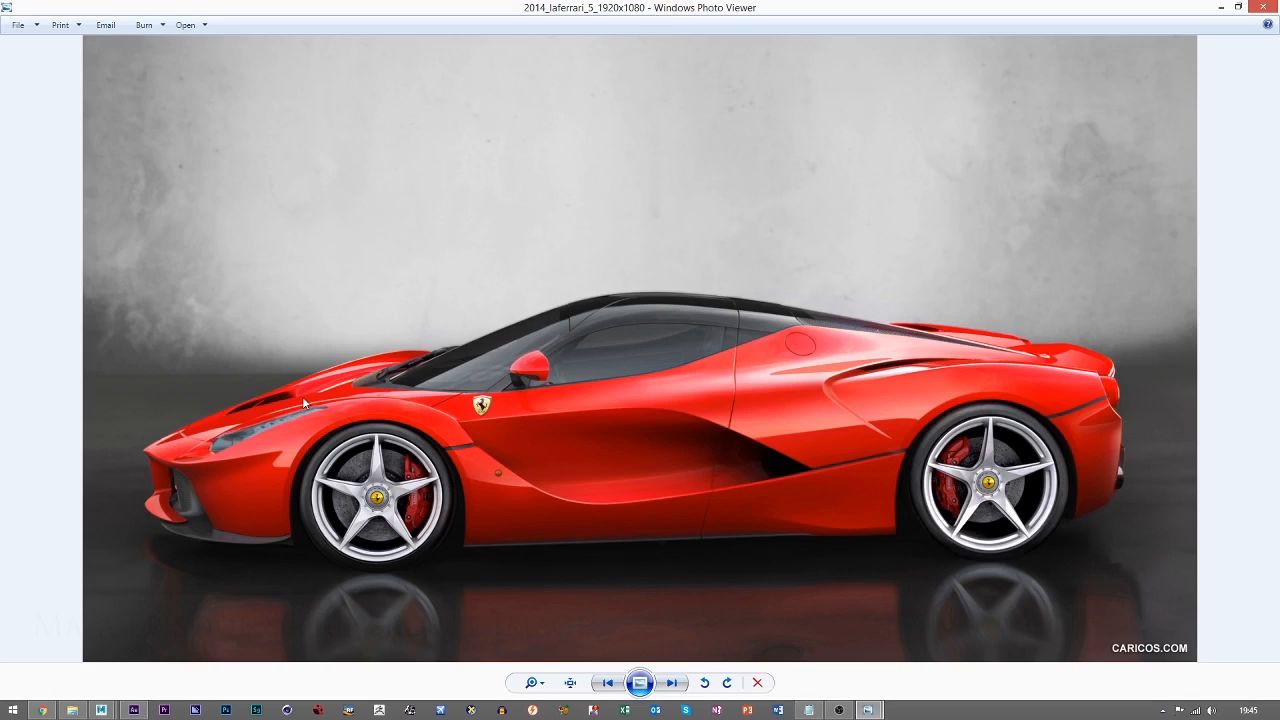
{"action": "mouse_move", "coordinate": [377, 383]}
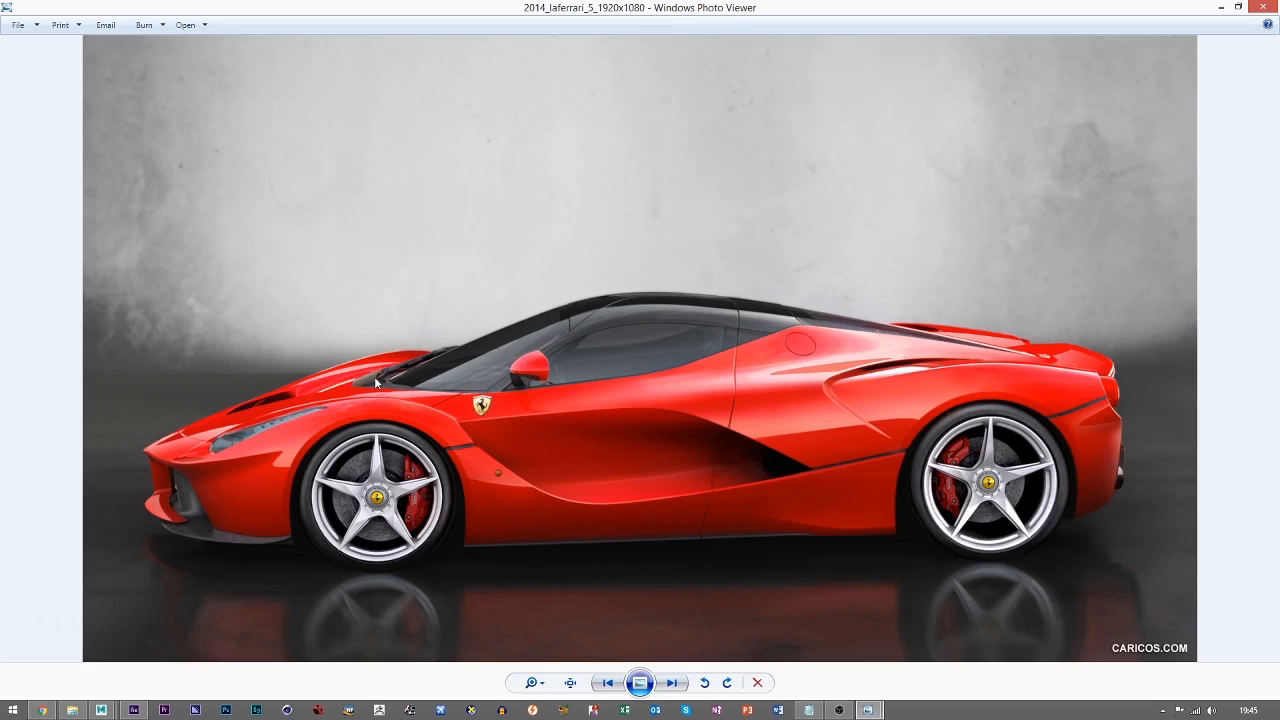
{"action": "mouse_move", "coordinate": [420, 380]}
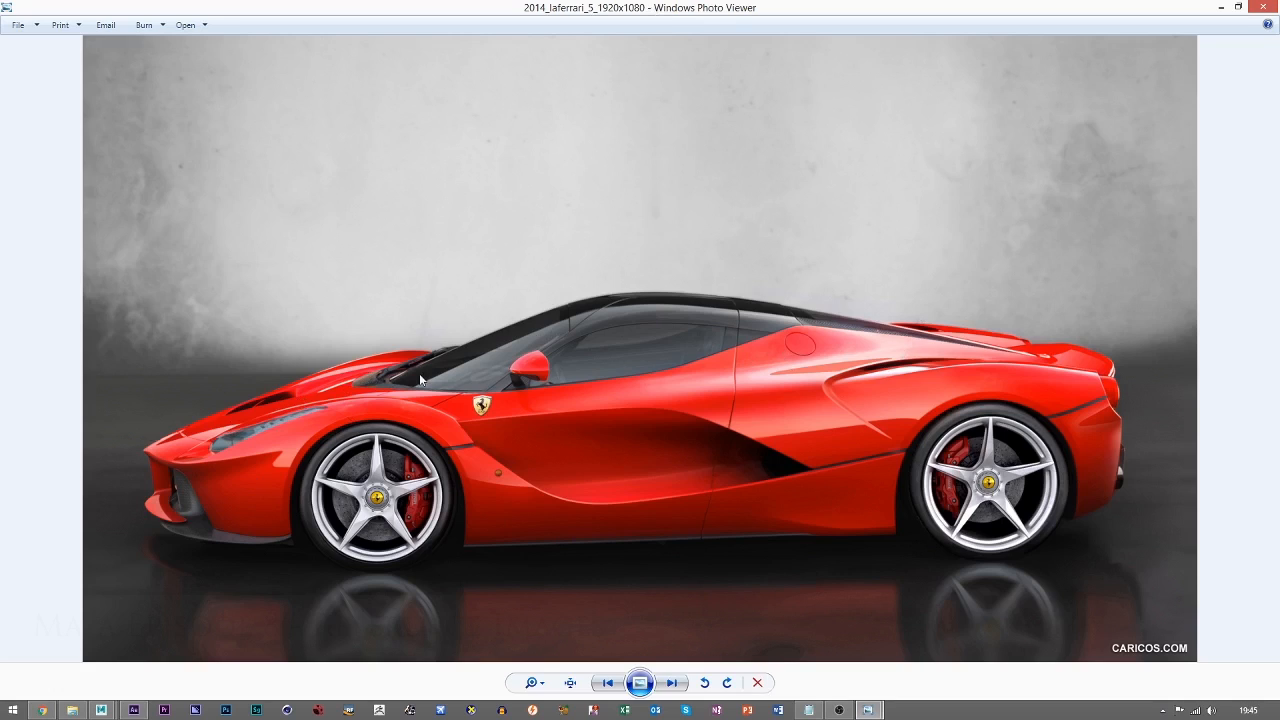
{"action": "mouse_move", "coordinate": [456, 449]}
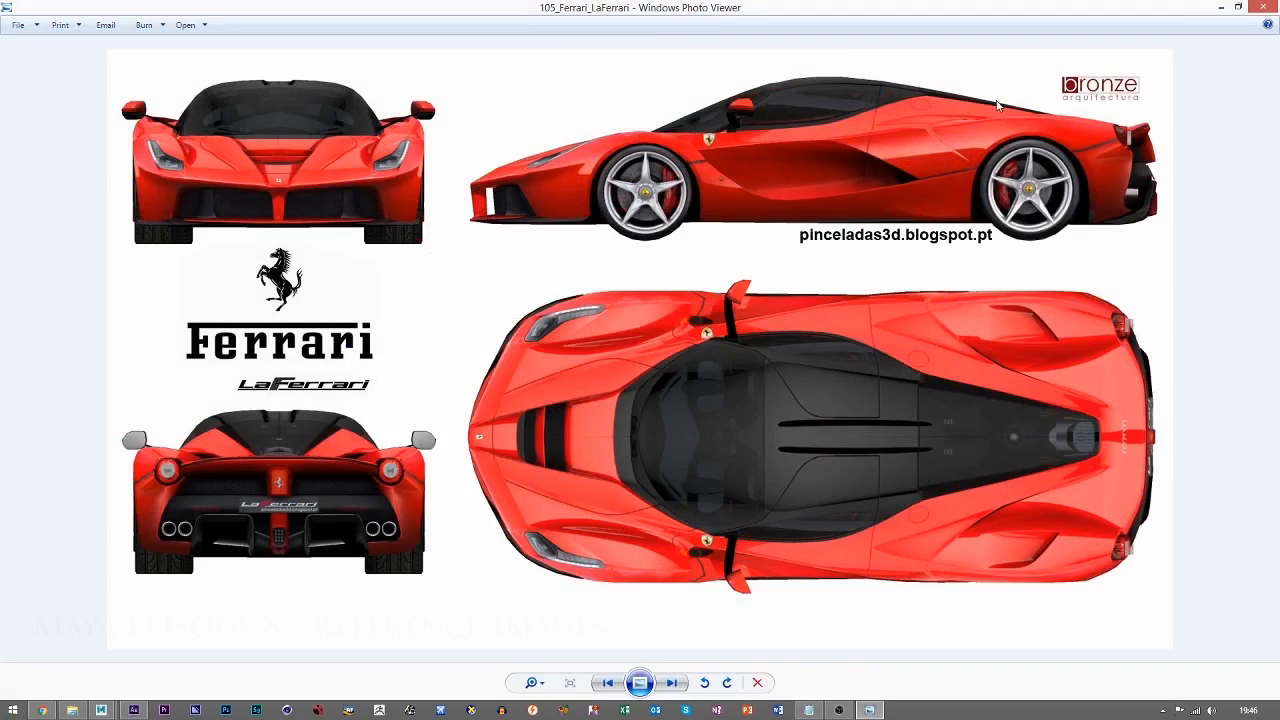
{"action": "mouse_move", "coordinate": [794, 260]}
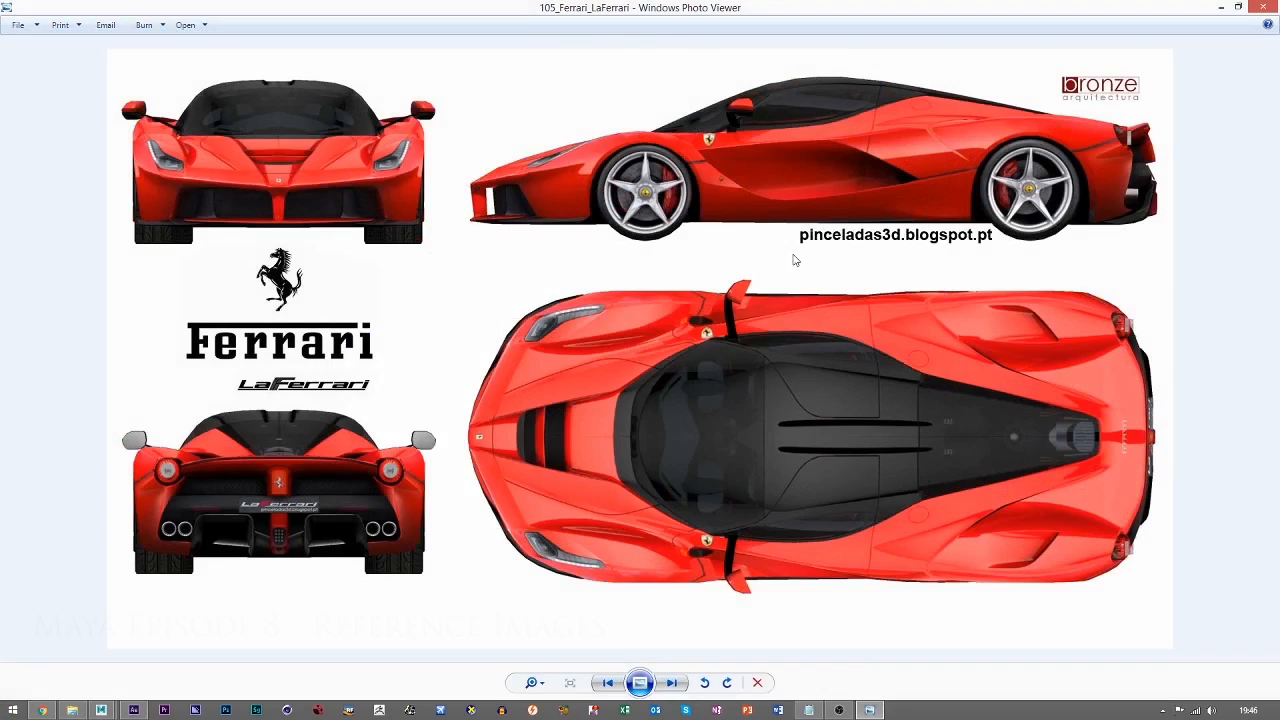
{"action": "mouse_move", "coordinate": [799, 261]}
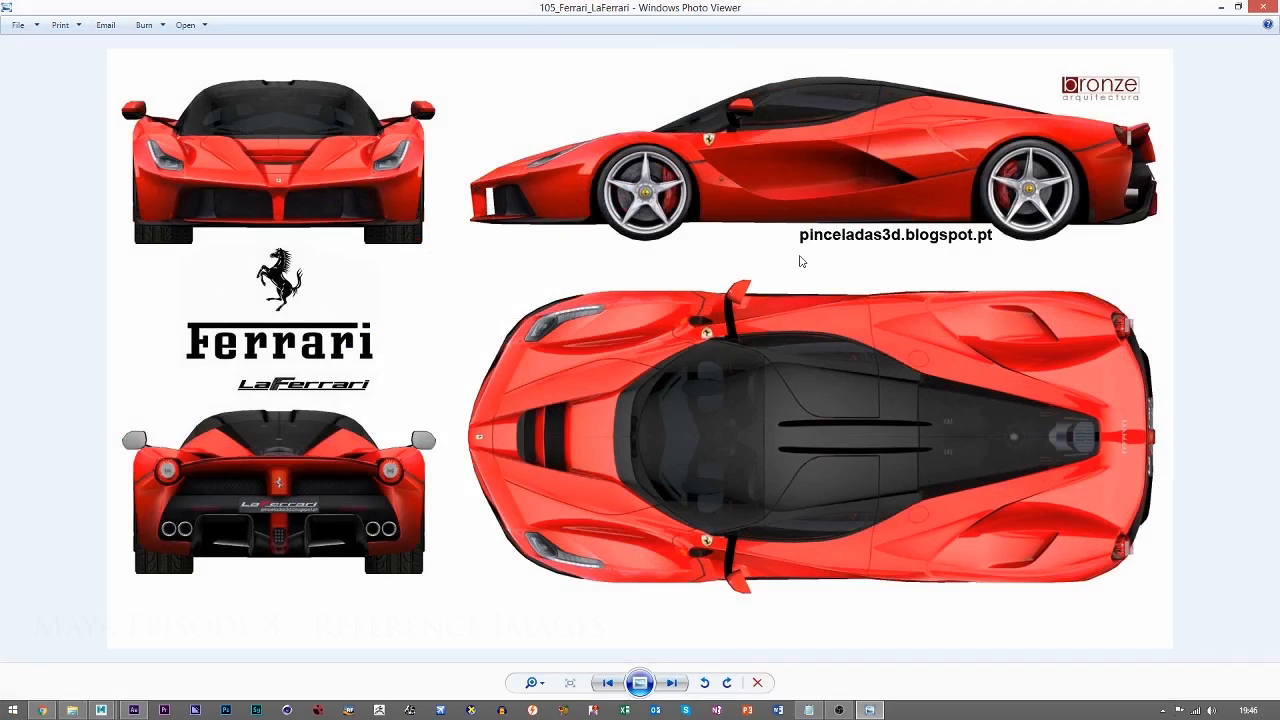
{"action": "mouse_move", "coordinate": [476, 297]}
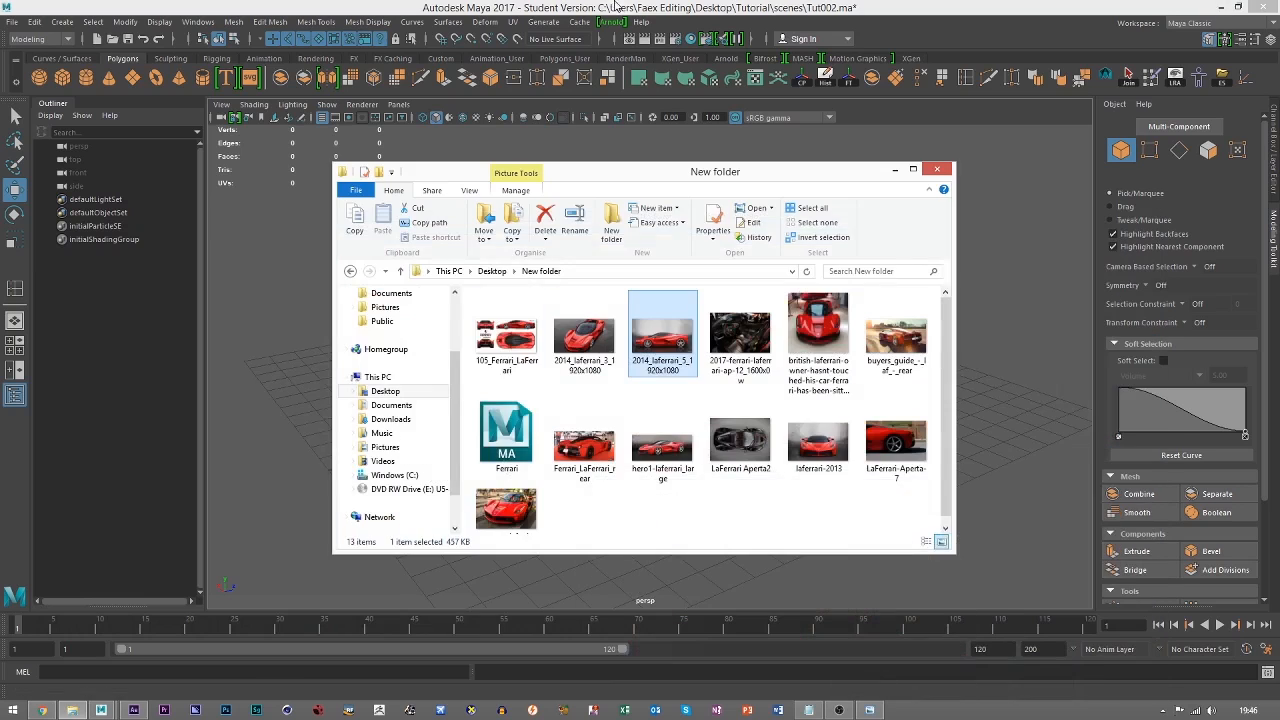
Close the reference image folder to return to the empty Maya scene
{"action": "left_click", "coordinate": [936, 169]}
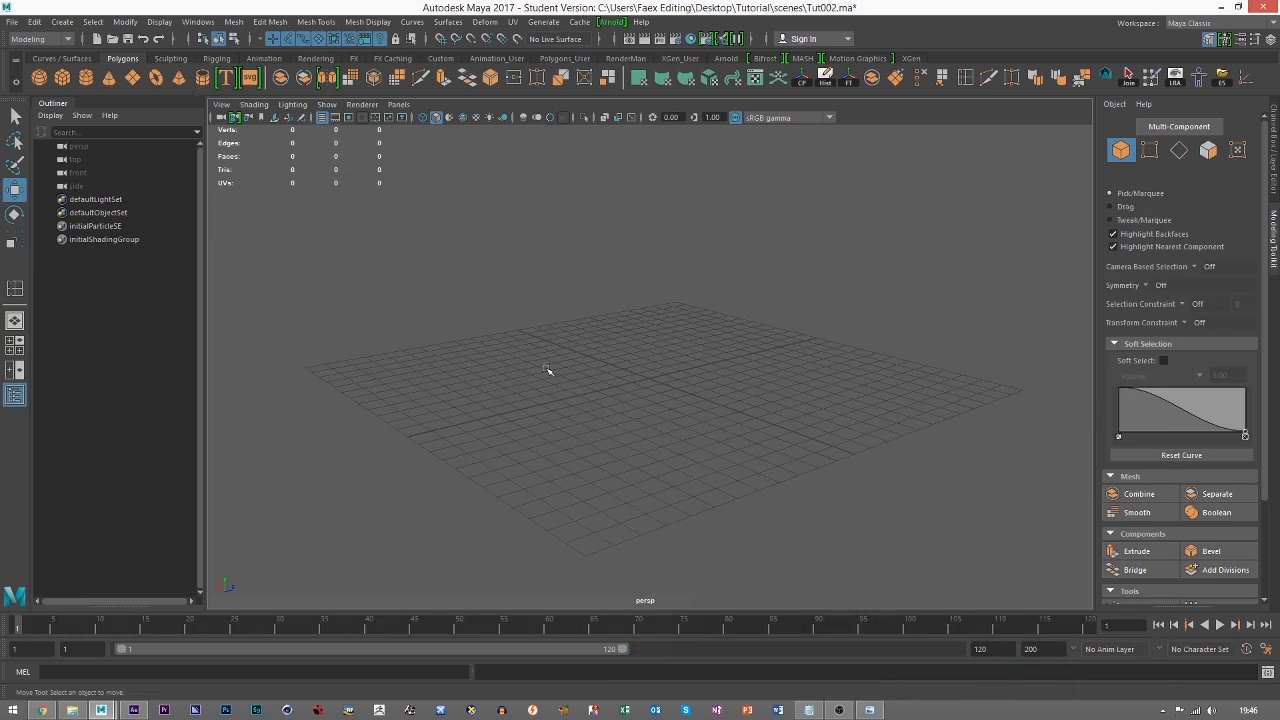
{"action": "mouse_move", "coordinate": [708, 373]}
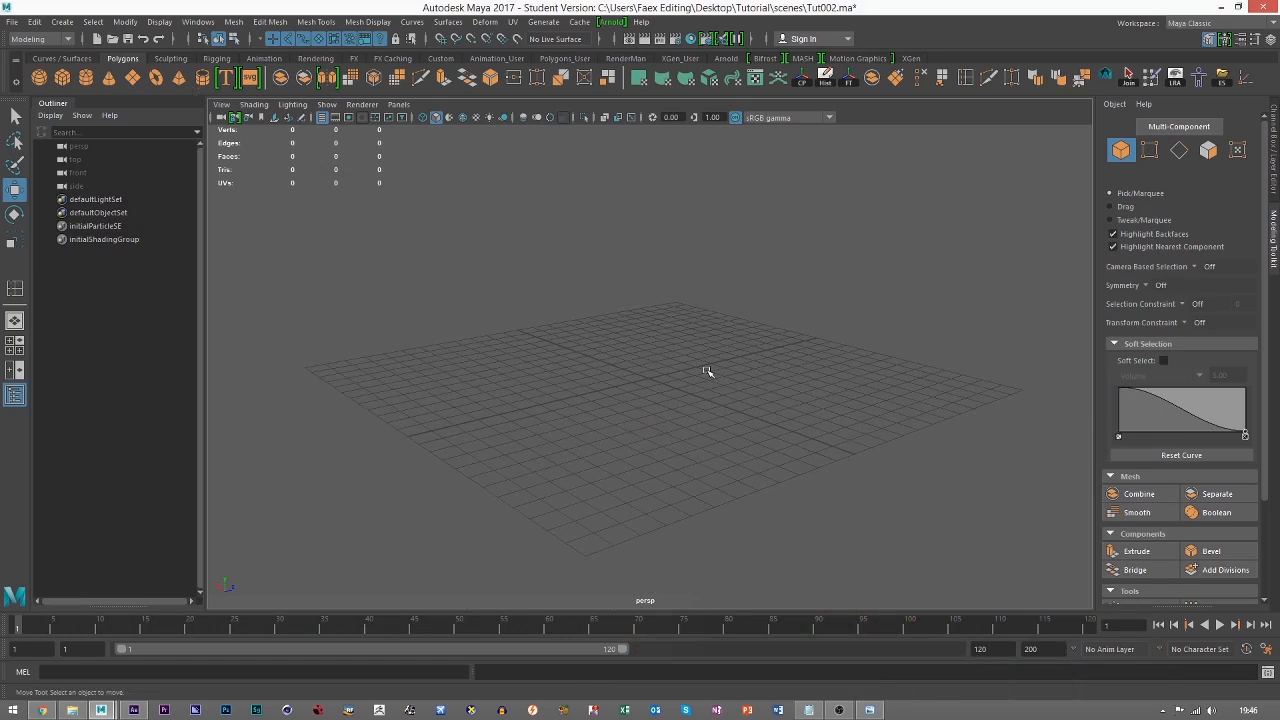
{"action": "mouse_move", "coordinate": [513, 286]}
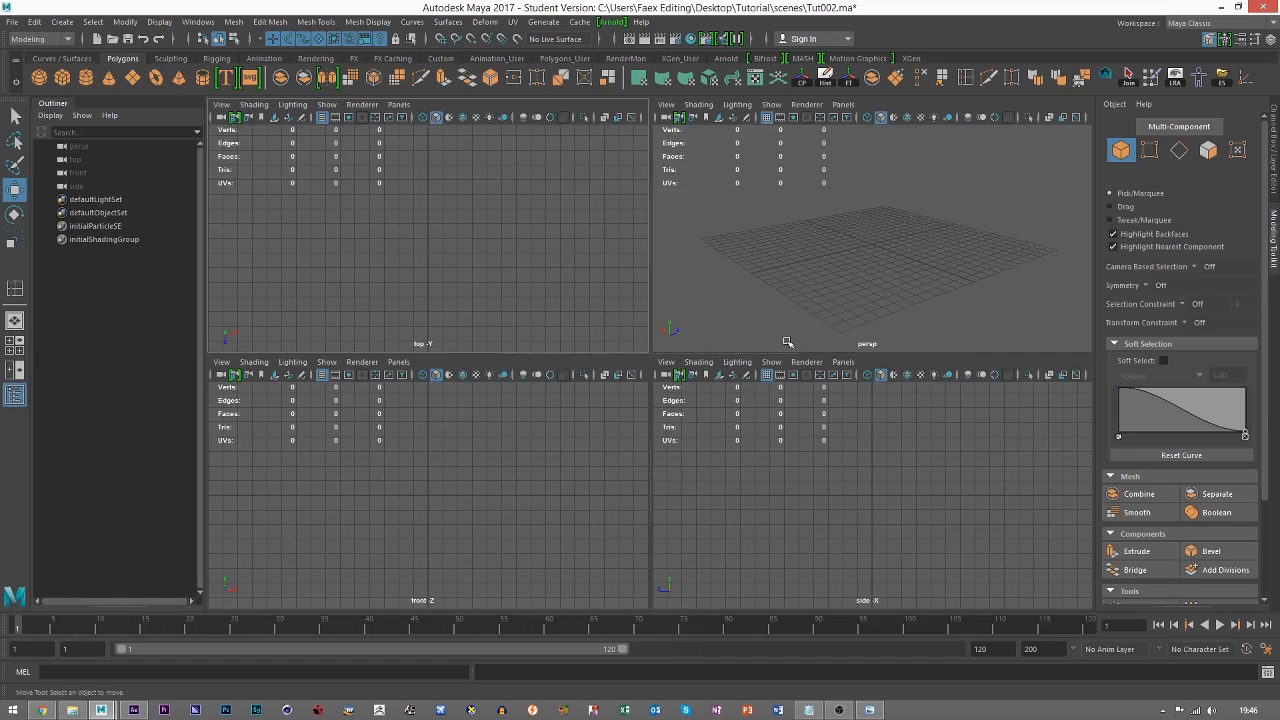
{"action": "mouse_move", "coordinate": [823, 503]}
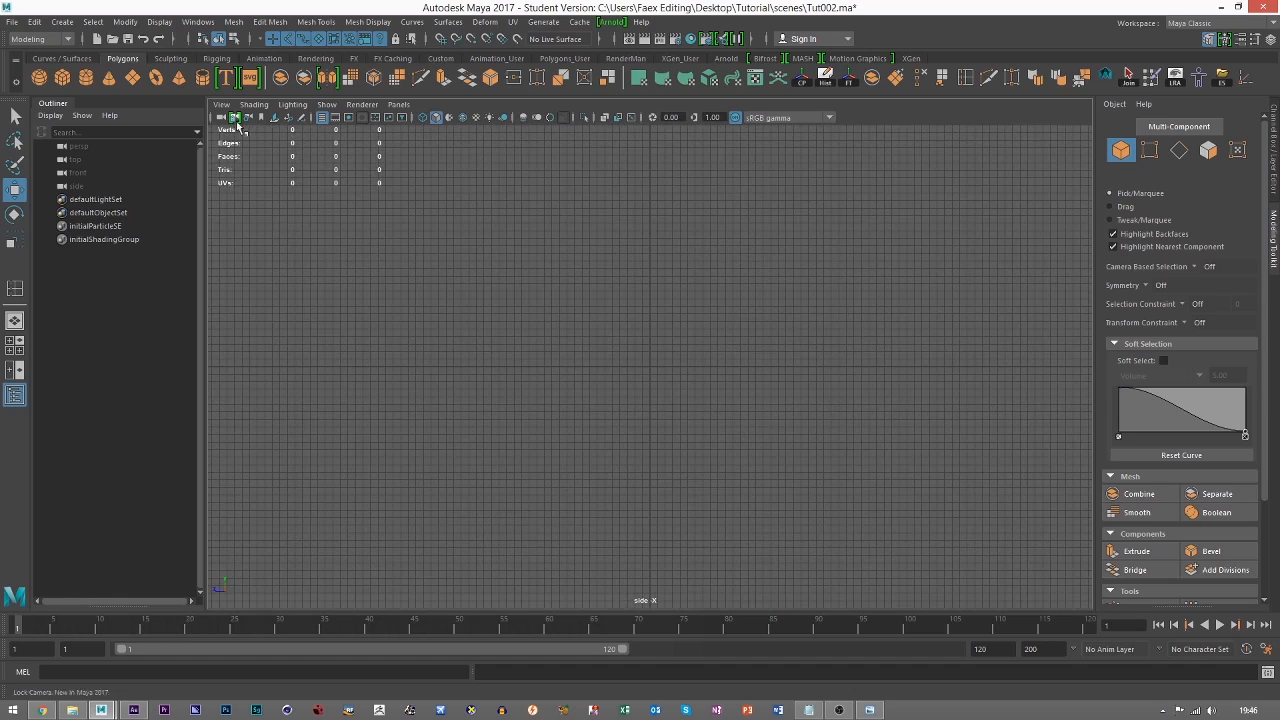
{"action": "mouse_move", "coordinate": [222, 104]}
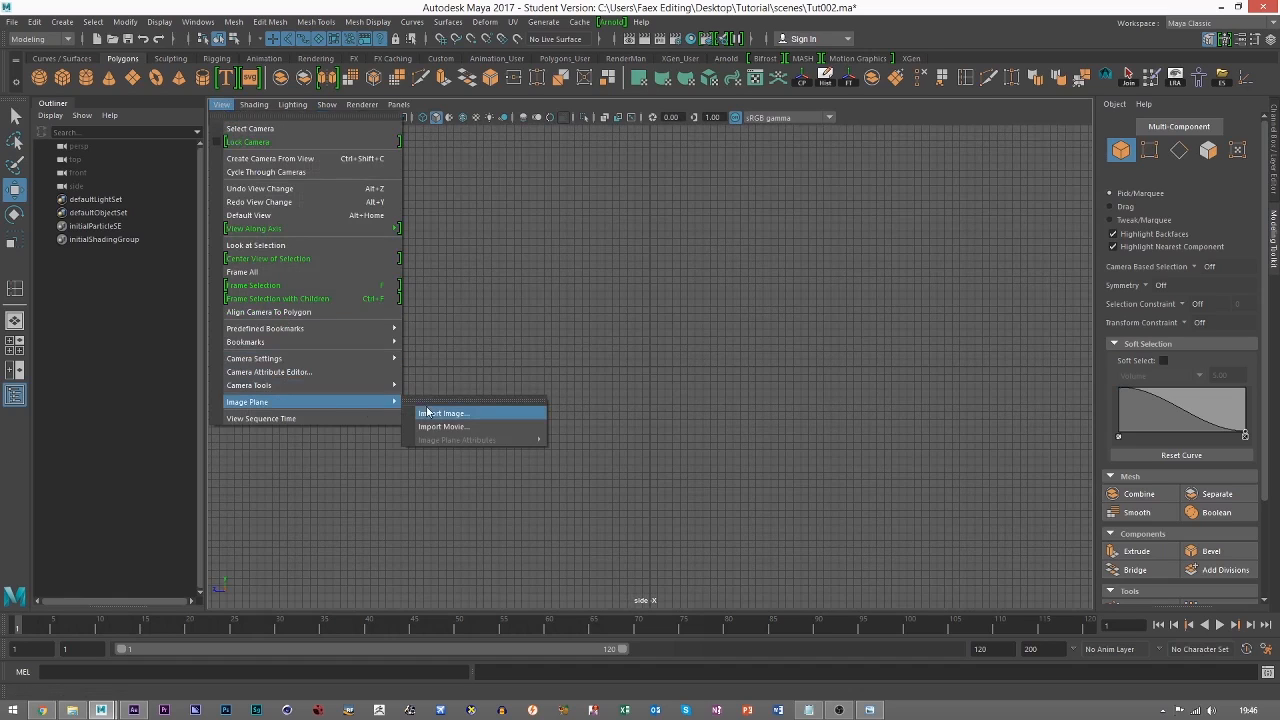
Import 105_Ferrari_LaFerrari.jpg as an image plane in the side view
{"action": "left_click", "coordinate": [443, 413]}
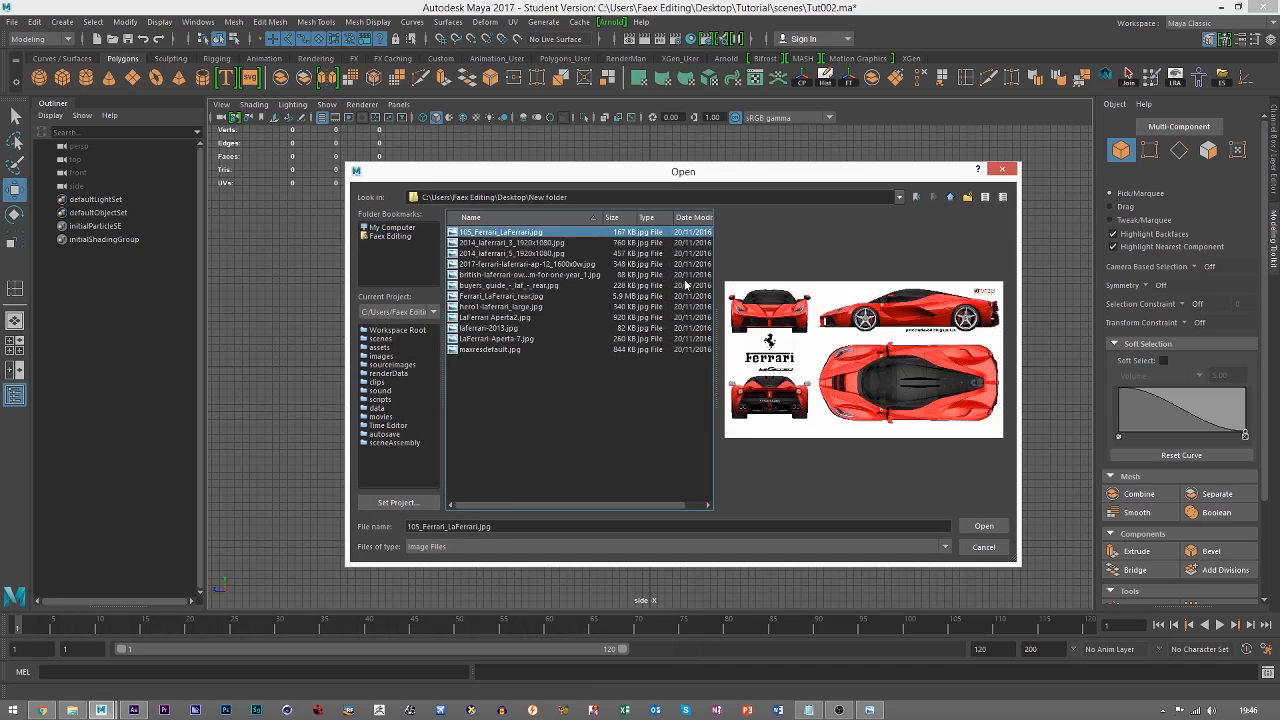
{"action": "left_click", "coordinate": [983, 526]}
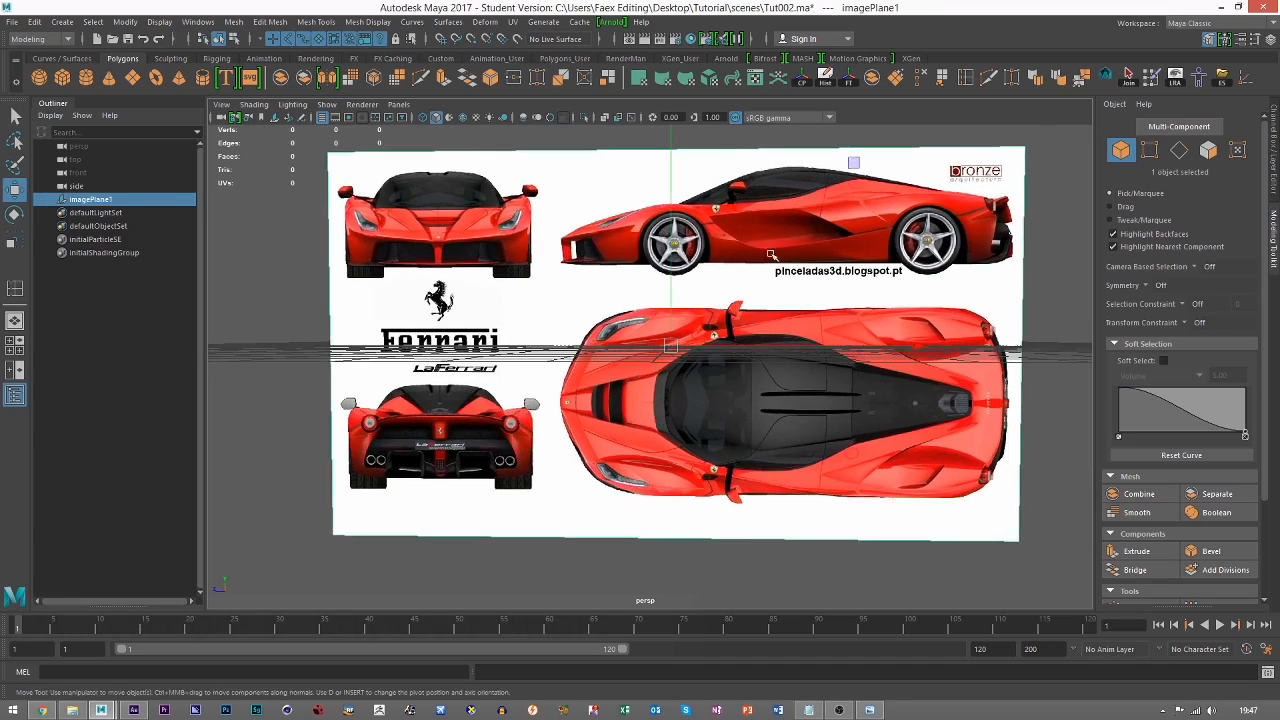
{"action": "mouse_move", "coordinate": [655, 218]}
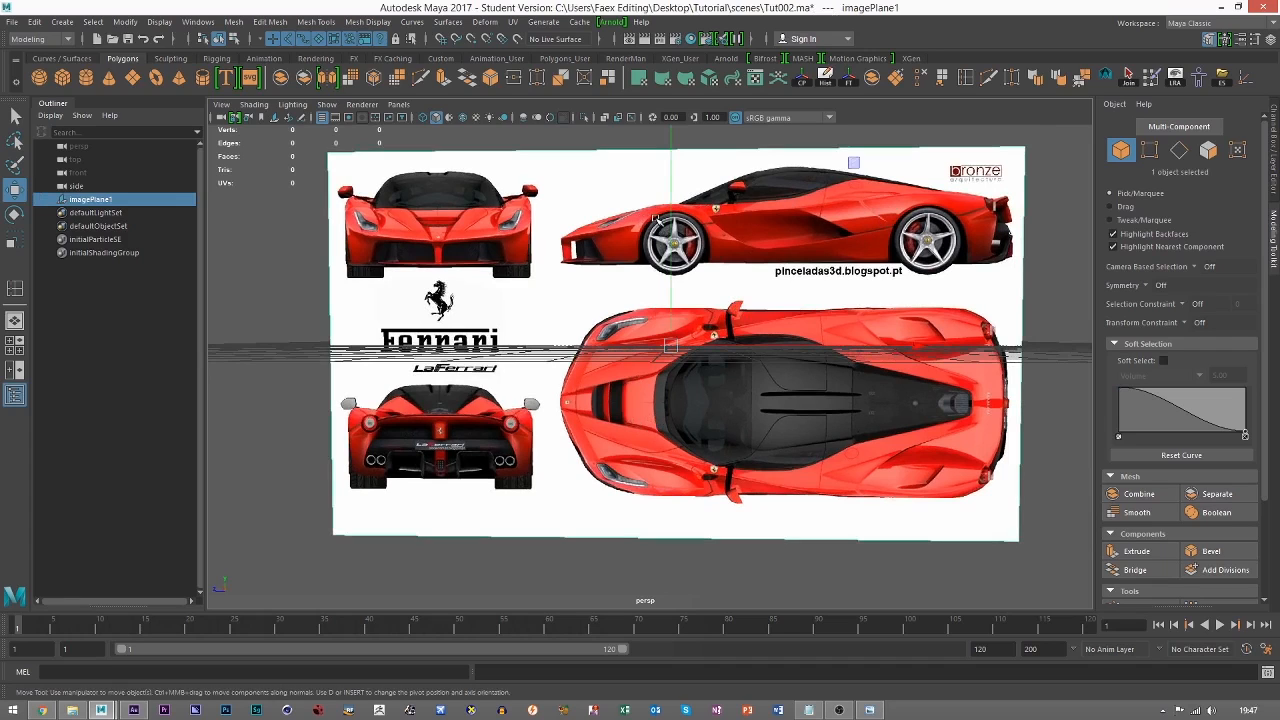
{"action": "mouse_move", "coordinate": [660, 217]}
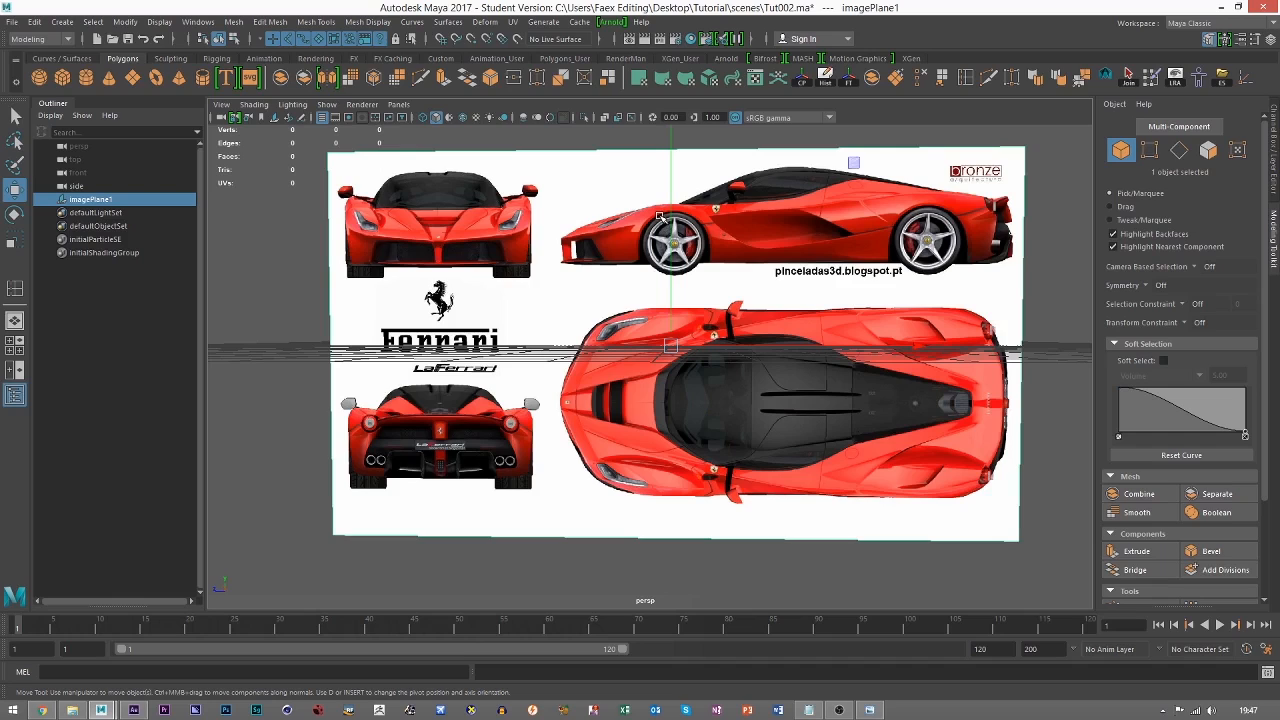
{"action": "mouse_move", "coordinate": [715, 279]}
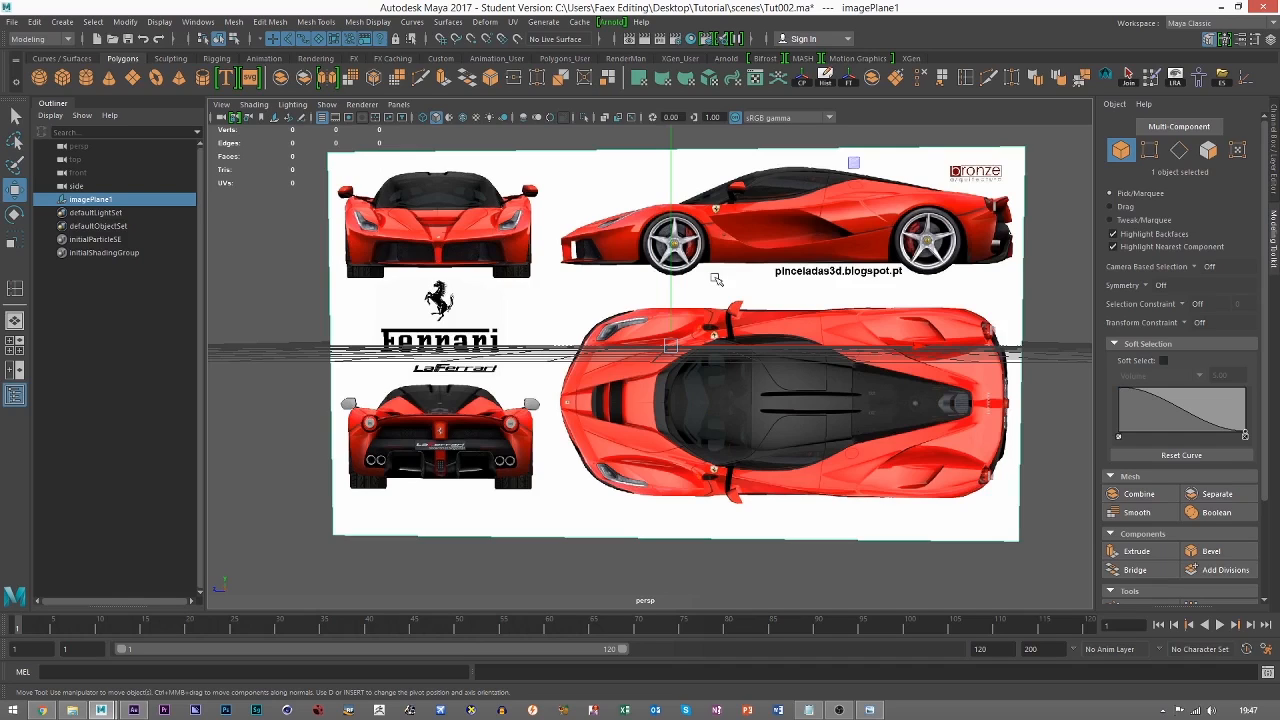
{"action": "mouse_move", "coordinate": [713, 272]}
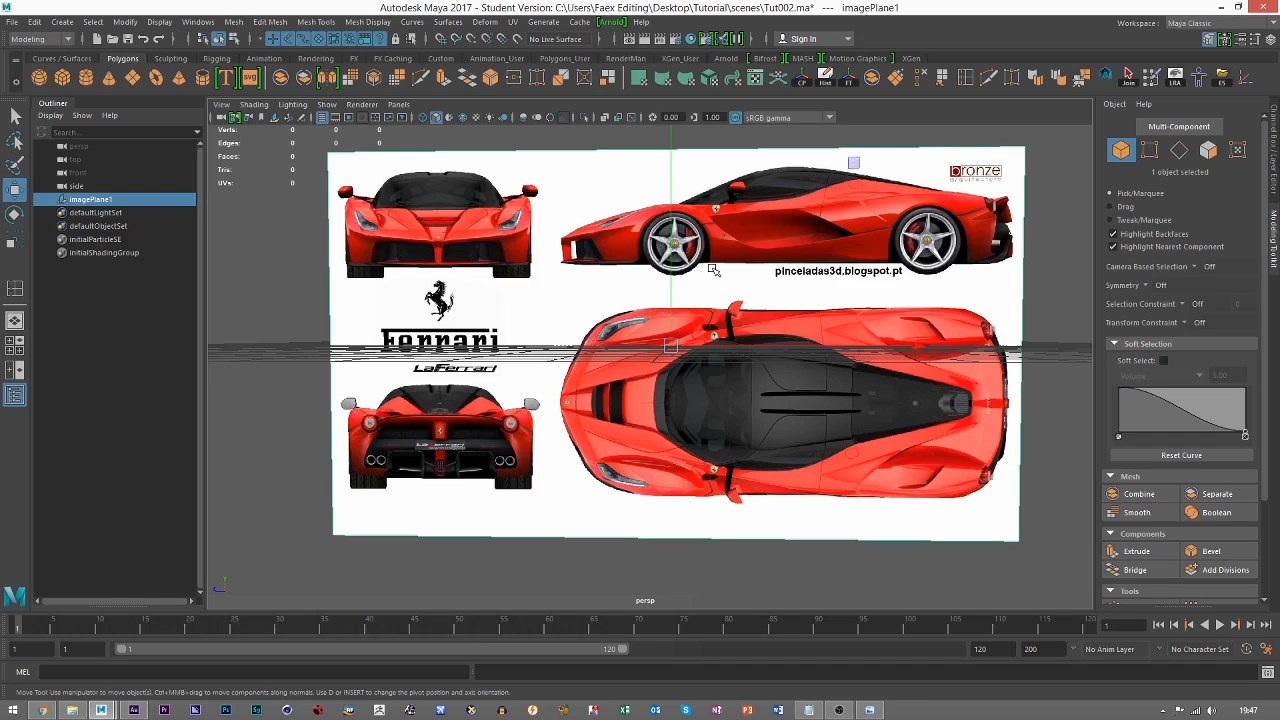
{"action": "mouse_move", "coordinate": [685, 360]}
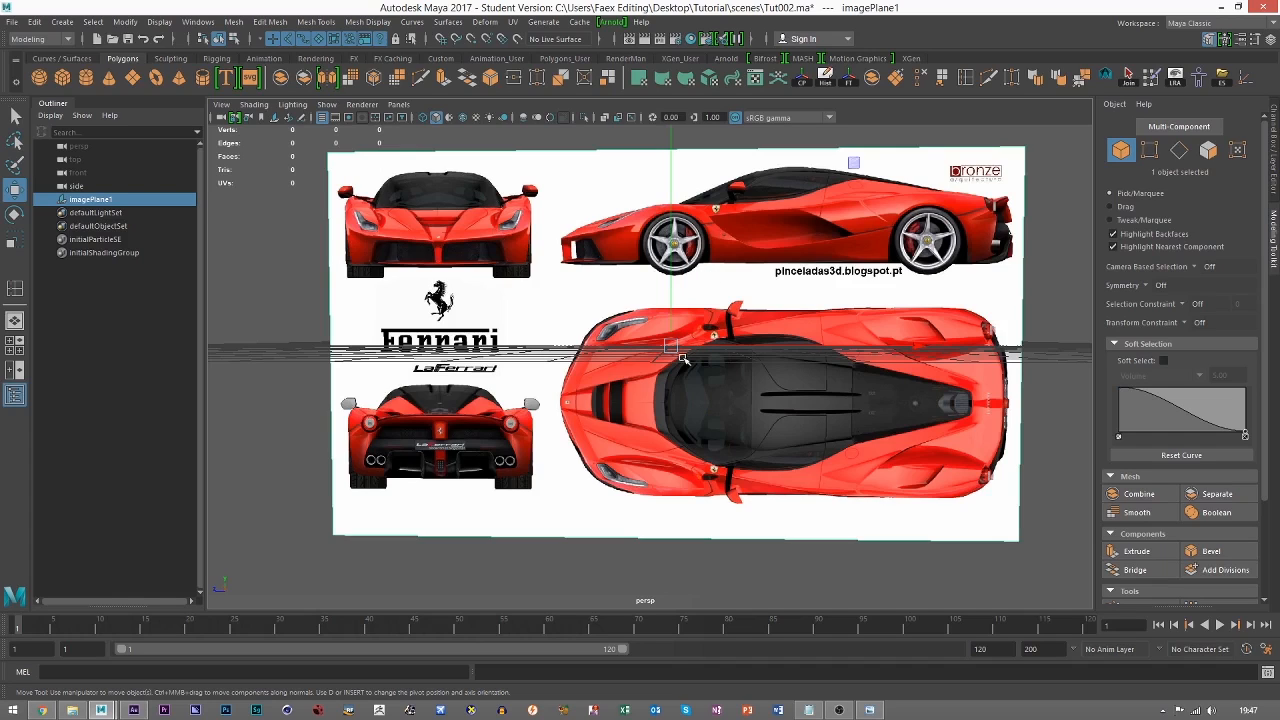
{"action": "mouse_move", "coordinate": [680, 358]}
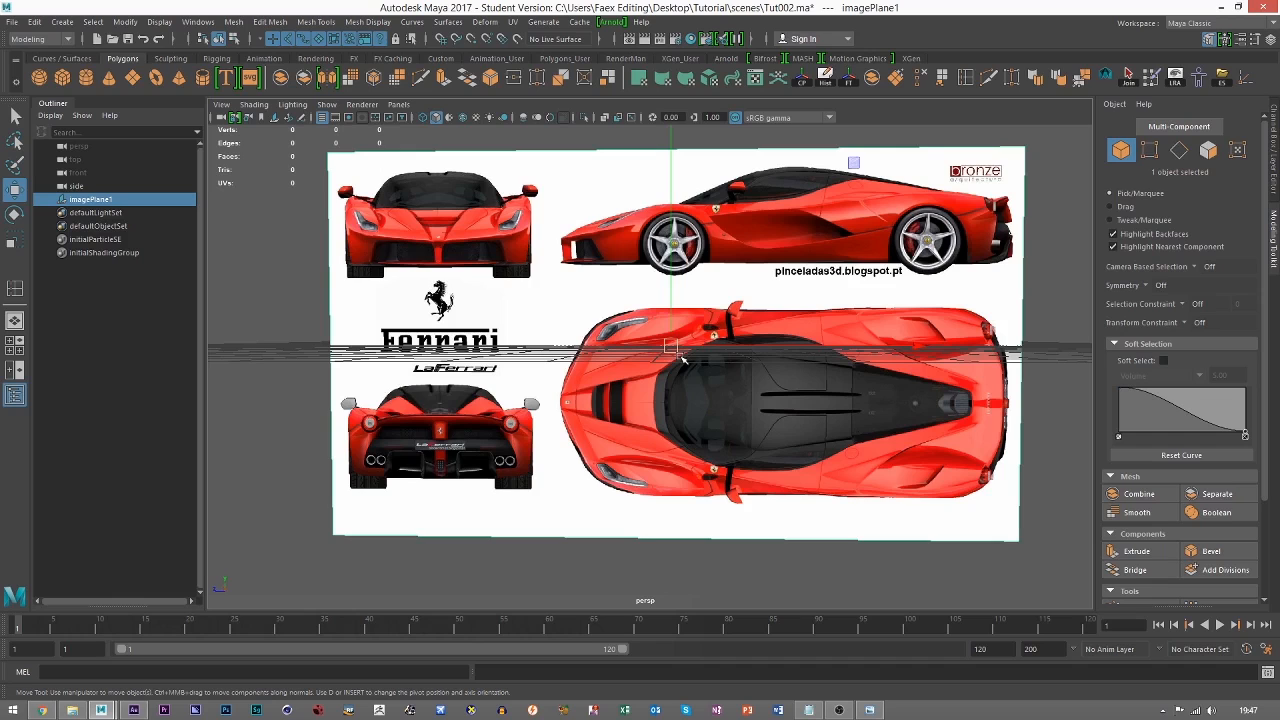
{"action": "mouse_move", "coordinate": [680, 358]}
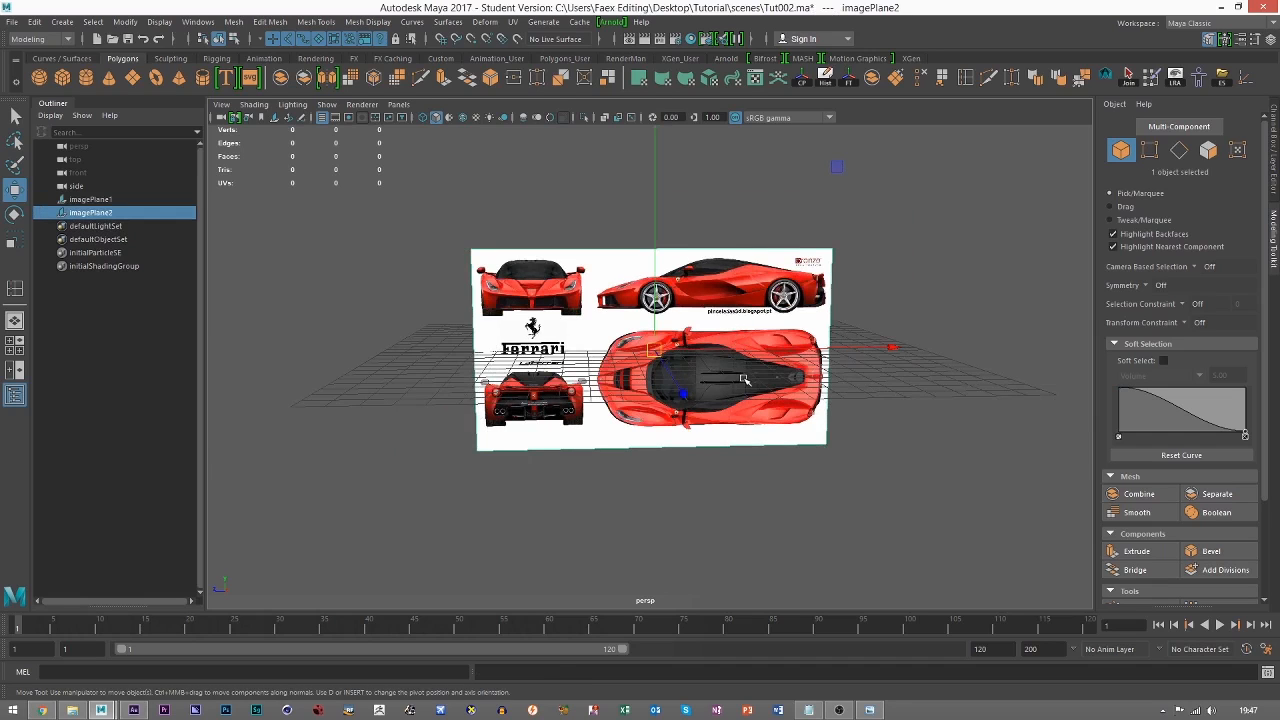
Rotate imagePlane2 to lie flat along the ground grid
{"action": "left_click_drag", "start_coordinate": [650, 350], "coordinate": [770, 385]}
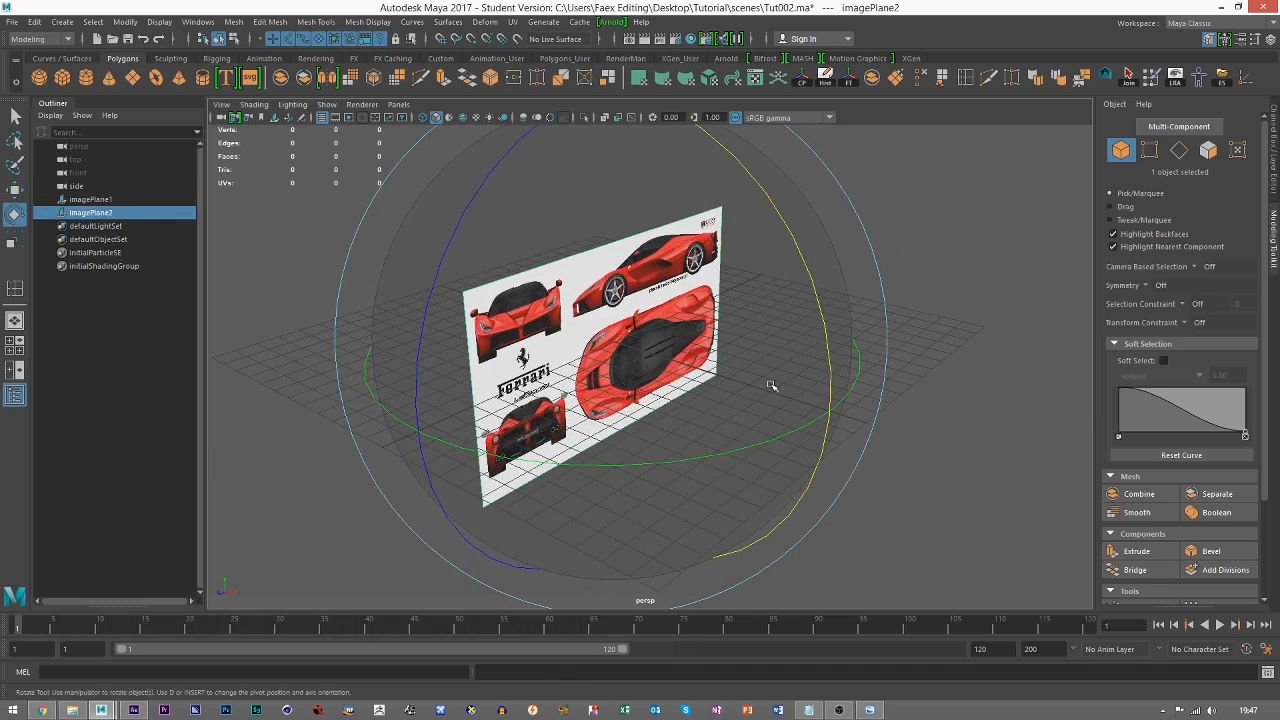
{"action": "left_click_drag", "start_coordinate": [770, 387], "coordinate": [800, 270]}
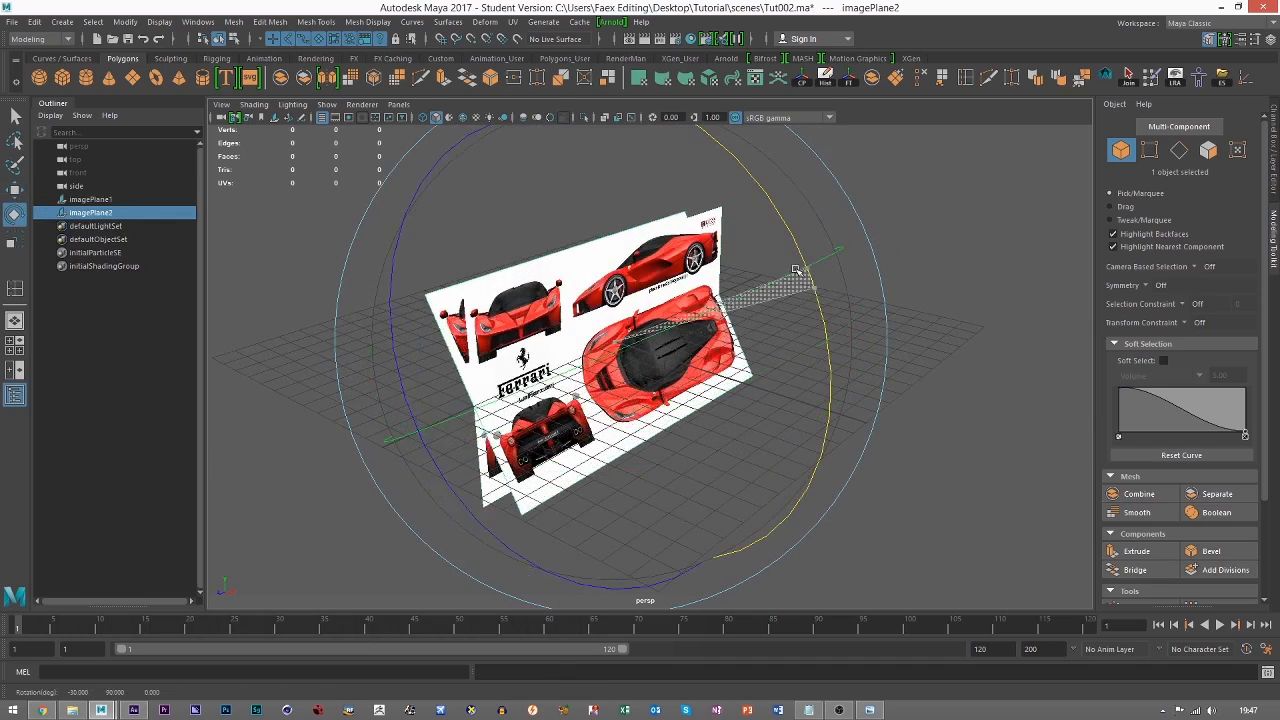
{"action": "left_click_drag", "start_coordinate": [795, 270], "coordinate": [765, 280]}
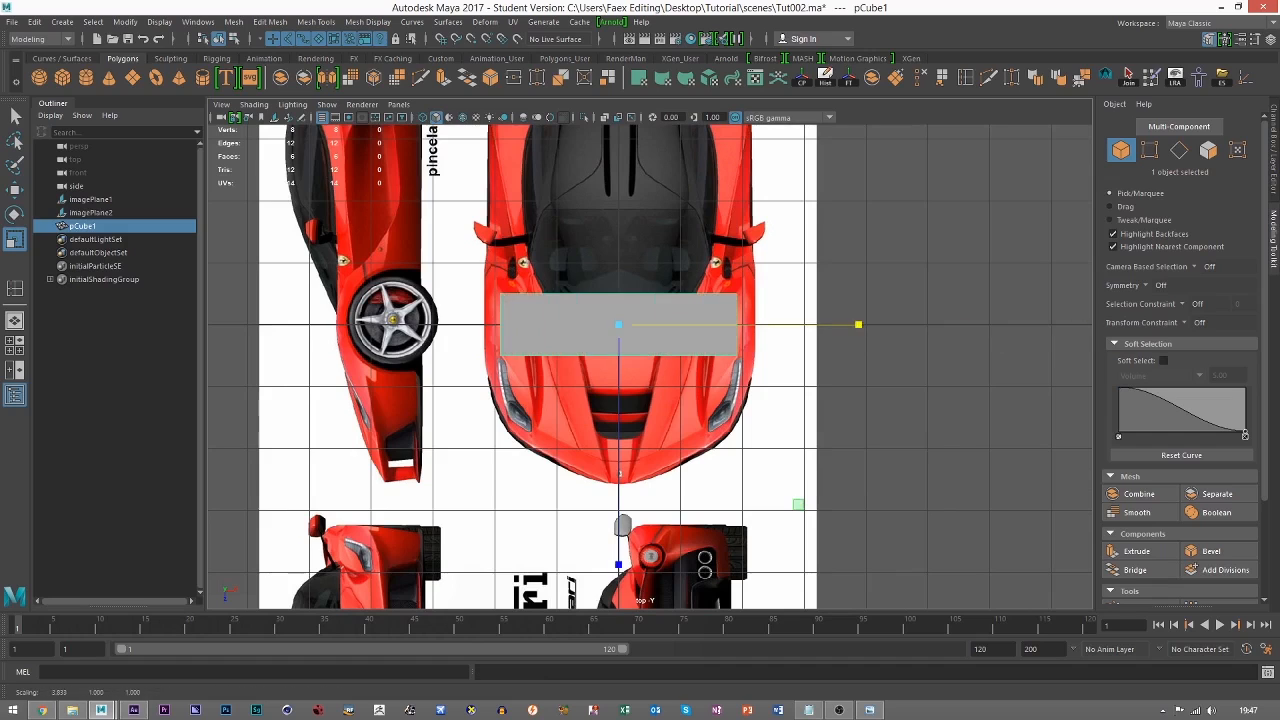
Scale the cube across the car's width over the top-view outline
{"action": "left_click_drag", "start_coordinate": [858, 324], "coordinate": [892, 325]}
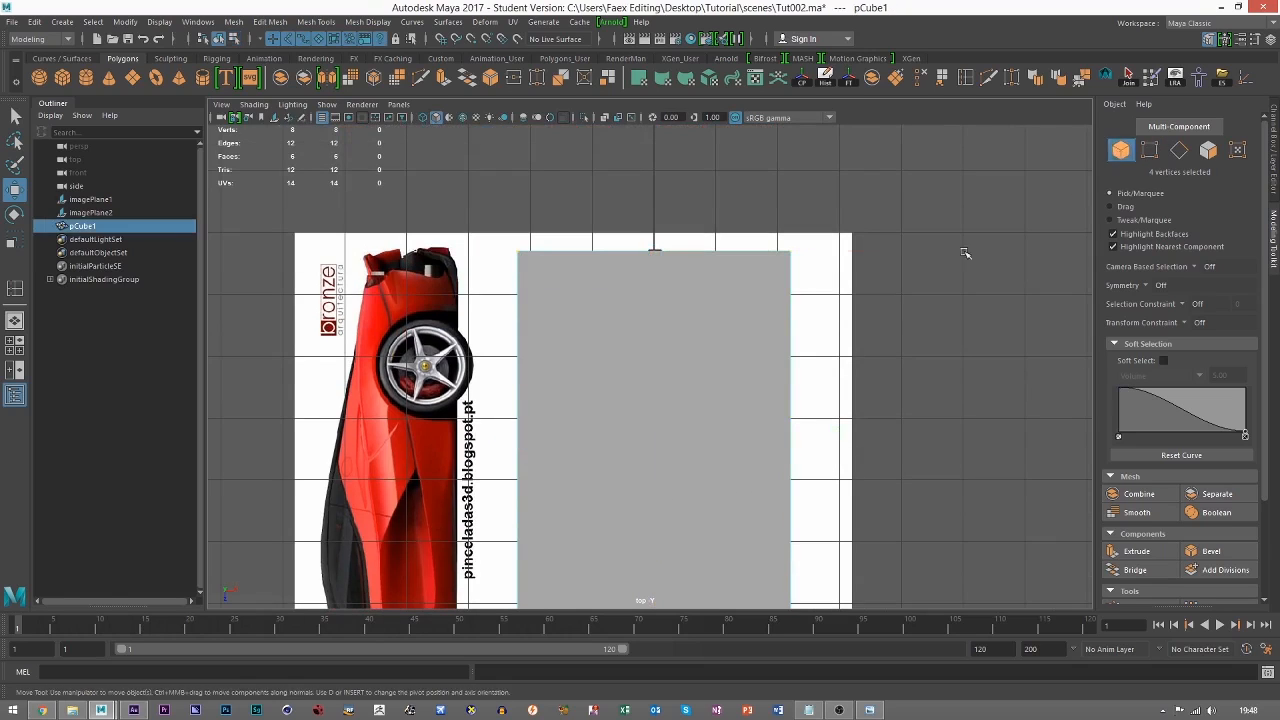
{"action": "key", "text": "space"}
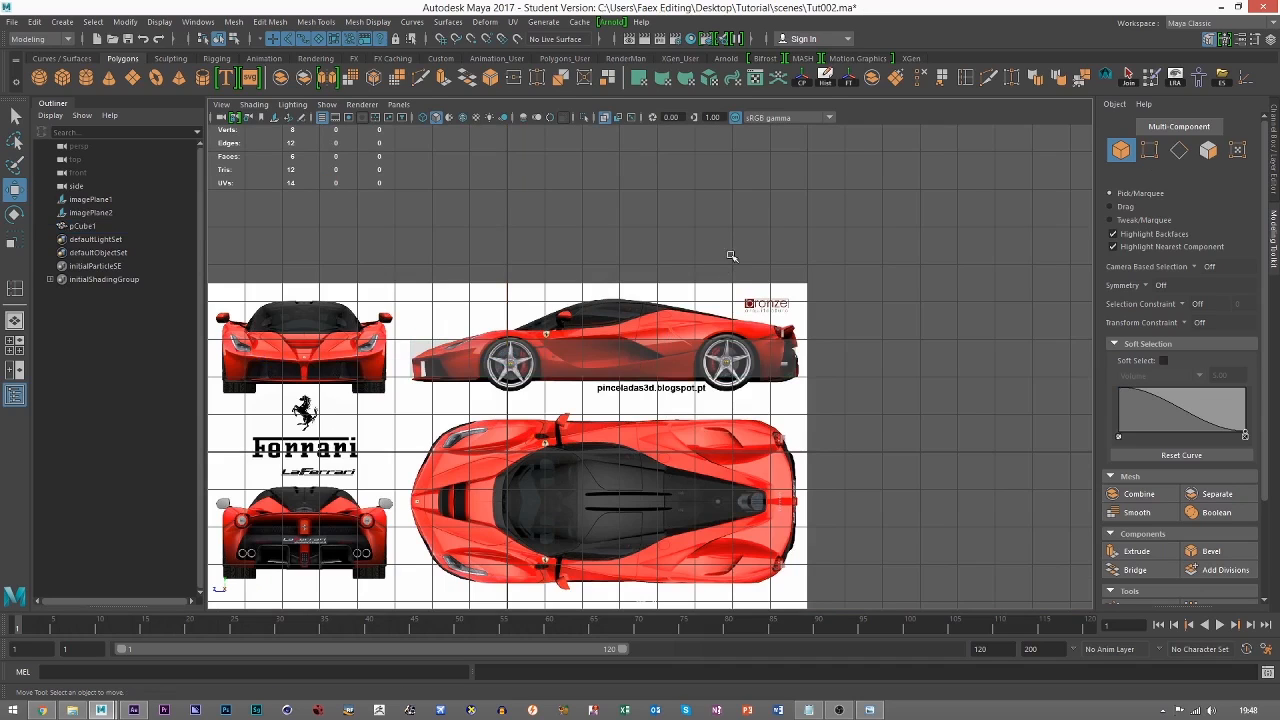
Switch the viewport to the four-view layout
{"action": "key", "text": "space"}
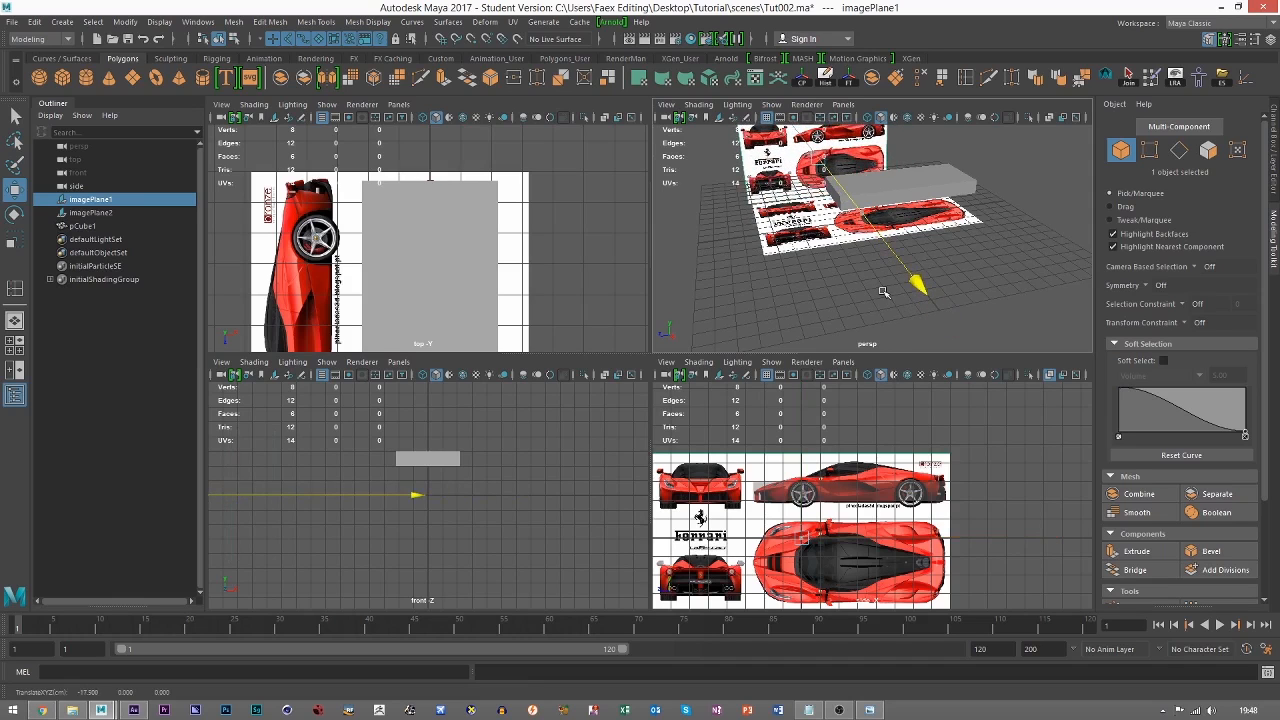
Move the first blueprint plane to line up with the box
{"action": "left_click_drag", "start_coordinate": [915, 288], "coordinate": [830, 170]}
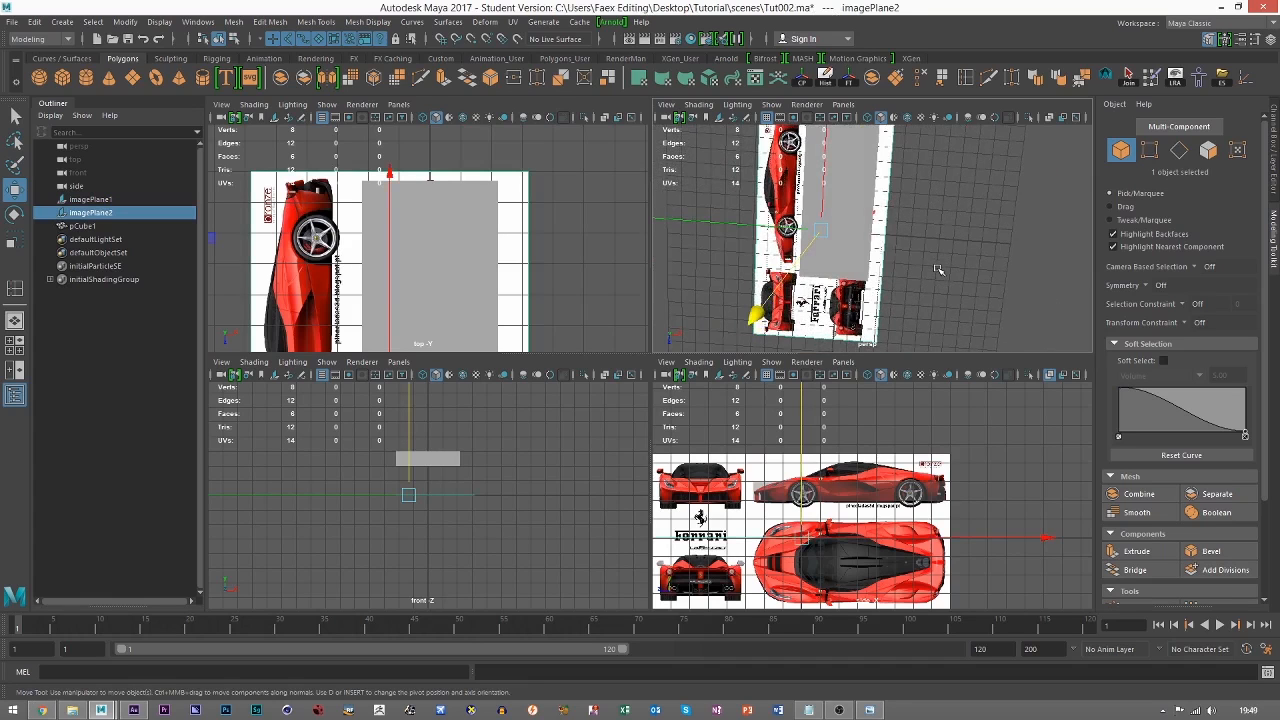
{"action": "mouse_move", "coordinate": [852, 257]}
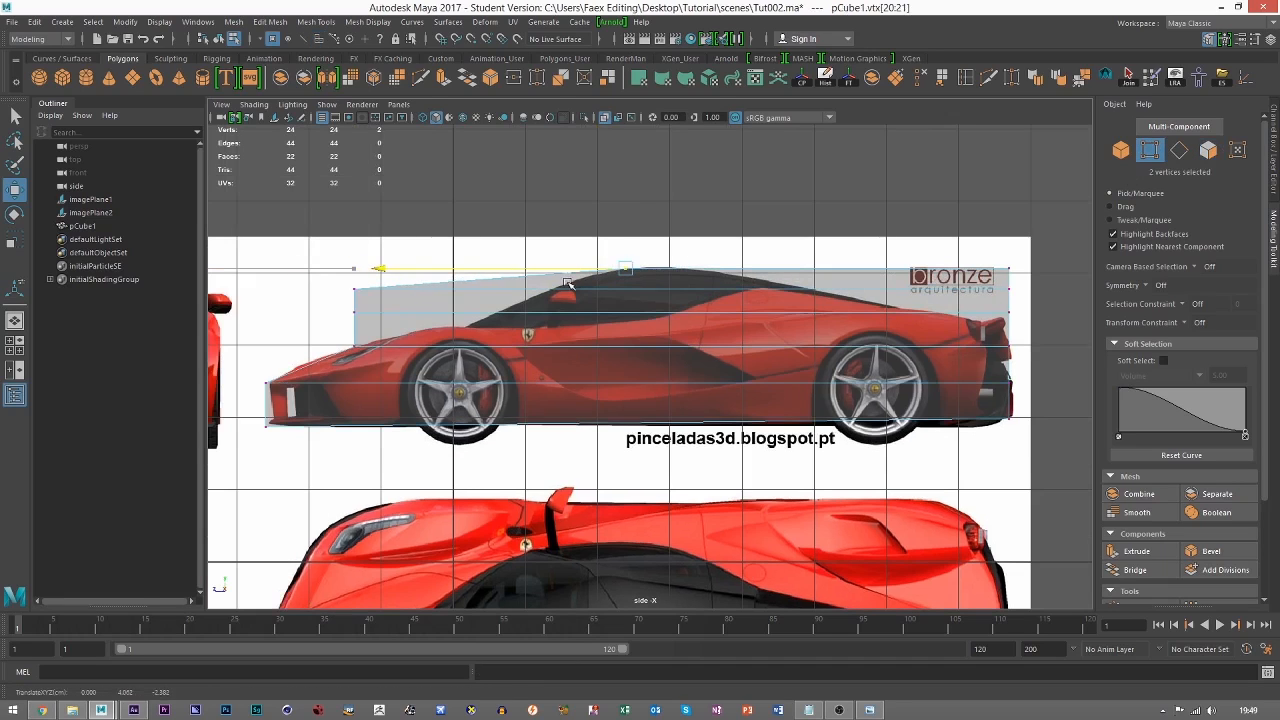
Move box vertices to trace the windscreen roofline and tail slope
{"action": "left_click_drag", "start_coordinate": [565, 280], "coordinate": [548, 291]}
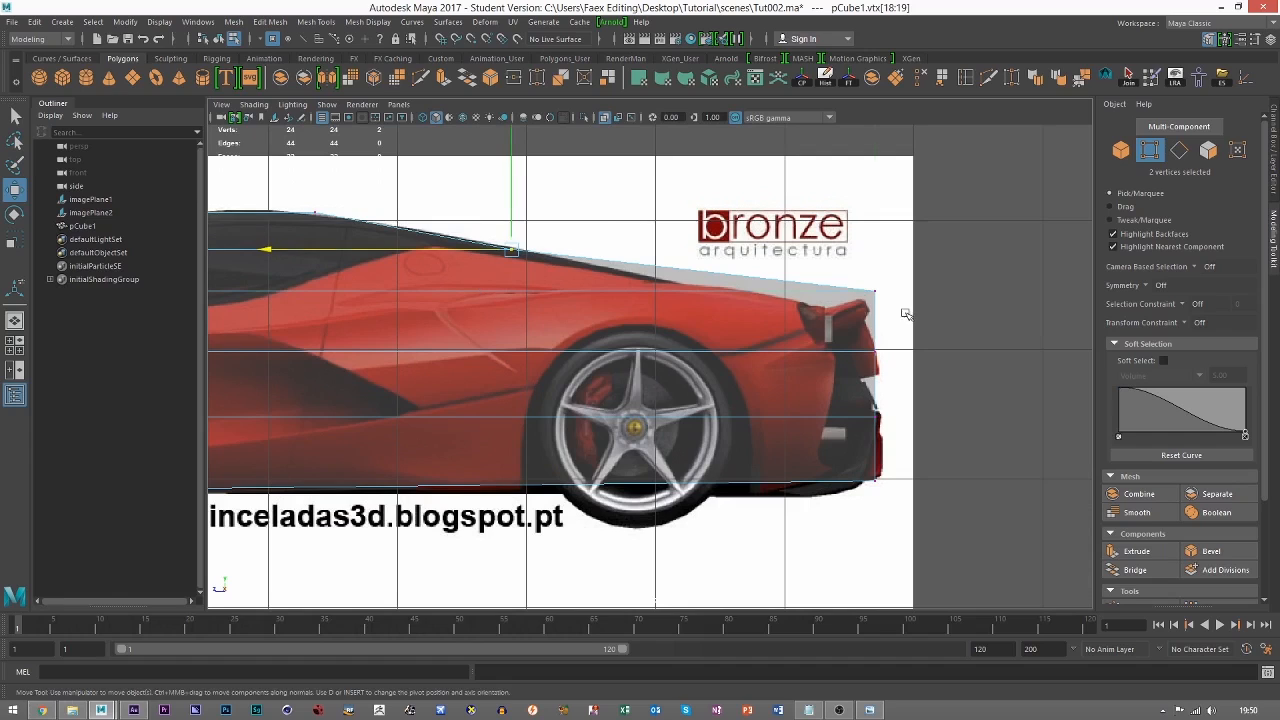
{"action": "left_click_drag", "start_coordinate": [510, 250], "coordinate": [865, 295]}
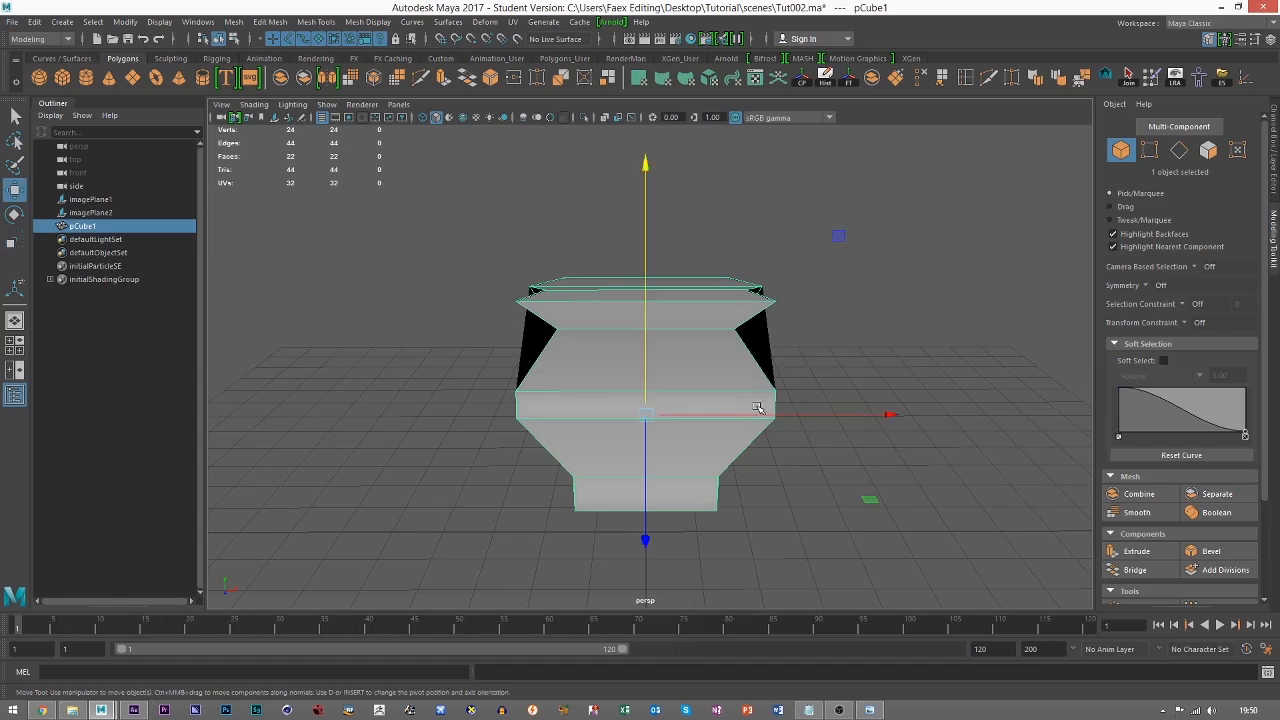
Scale the box's middle vertex rows wider to follow the car's width
{"action": "left_click_drag", "start_coordinate": [760, 408], "coordinate": [573, 420]}
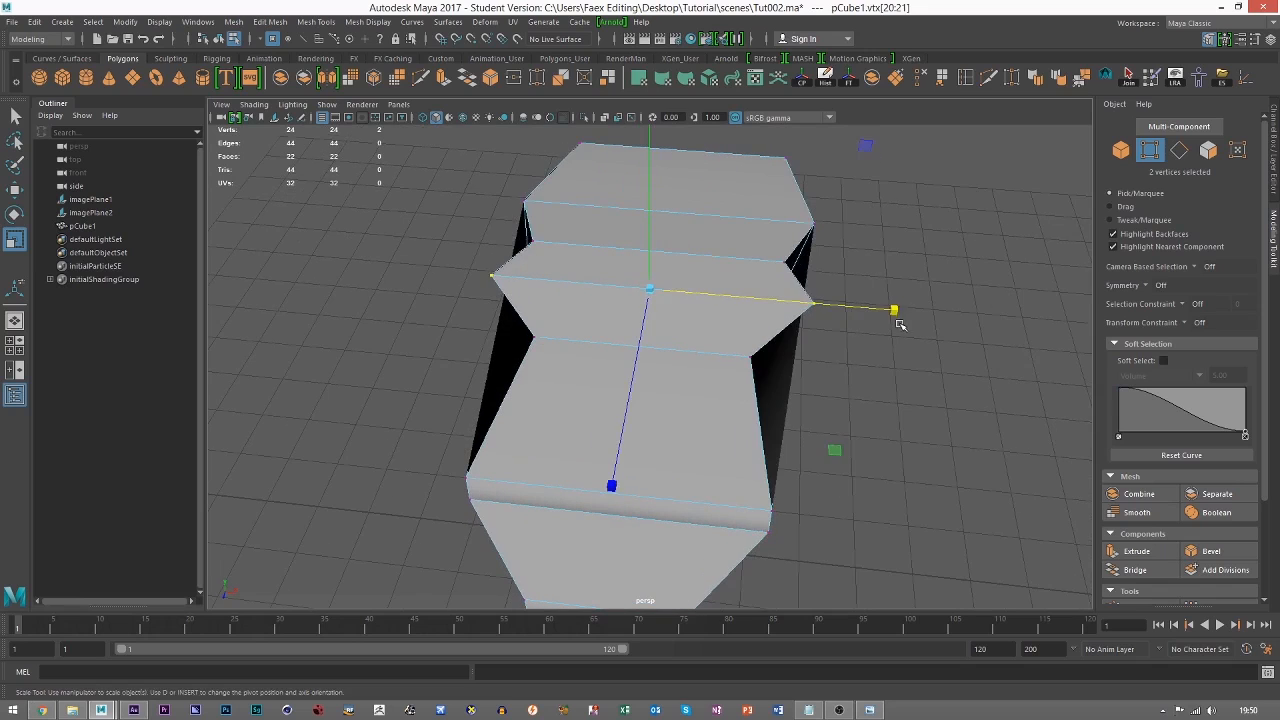
{"action": "left_click_drag", "start_coordinate": [893, 310], "coordinate": [860, 307]}
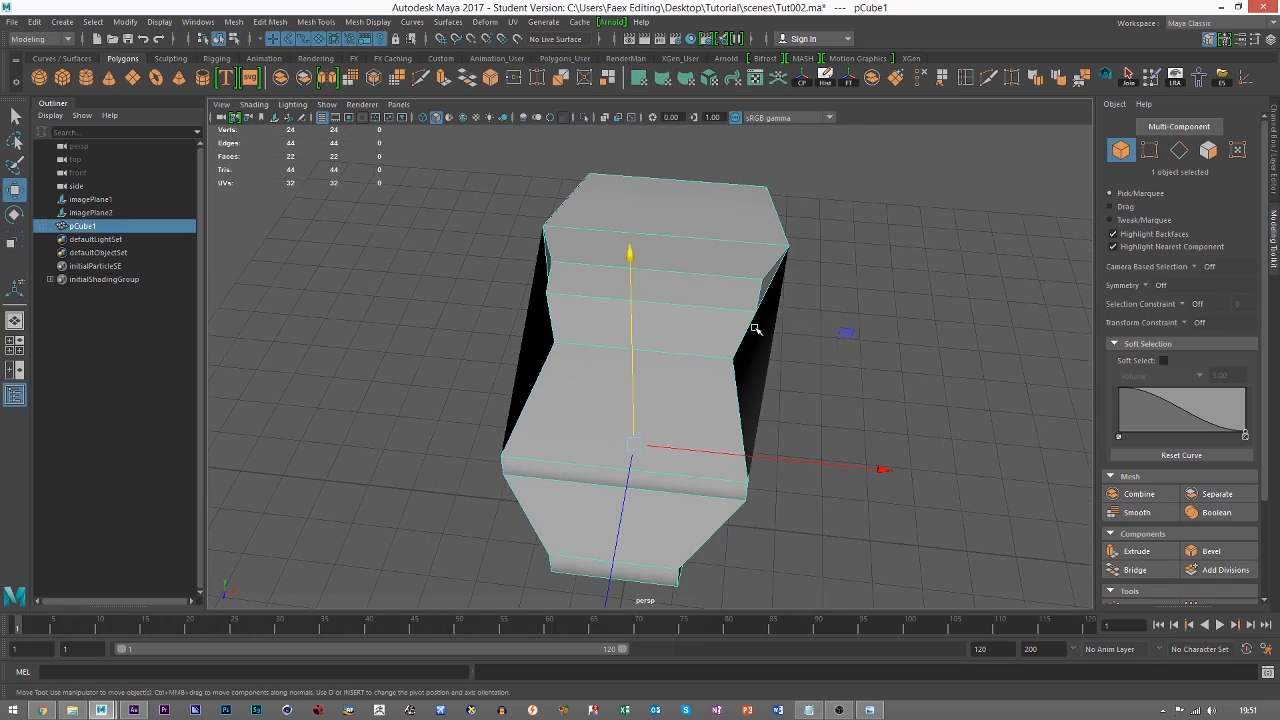
{"action": "left_click_drag", "start_coordinate": [755, 328], "coordinate": [808, 248]}
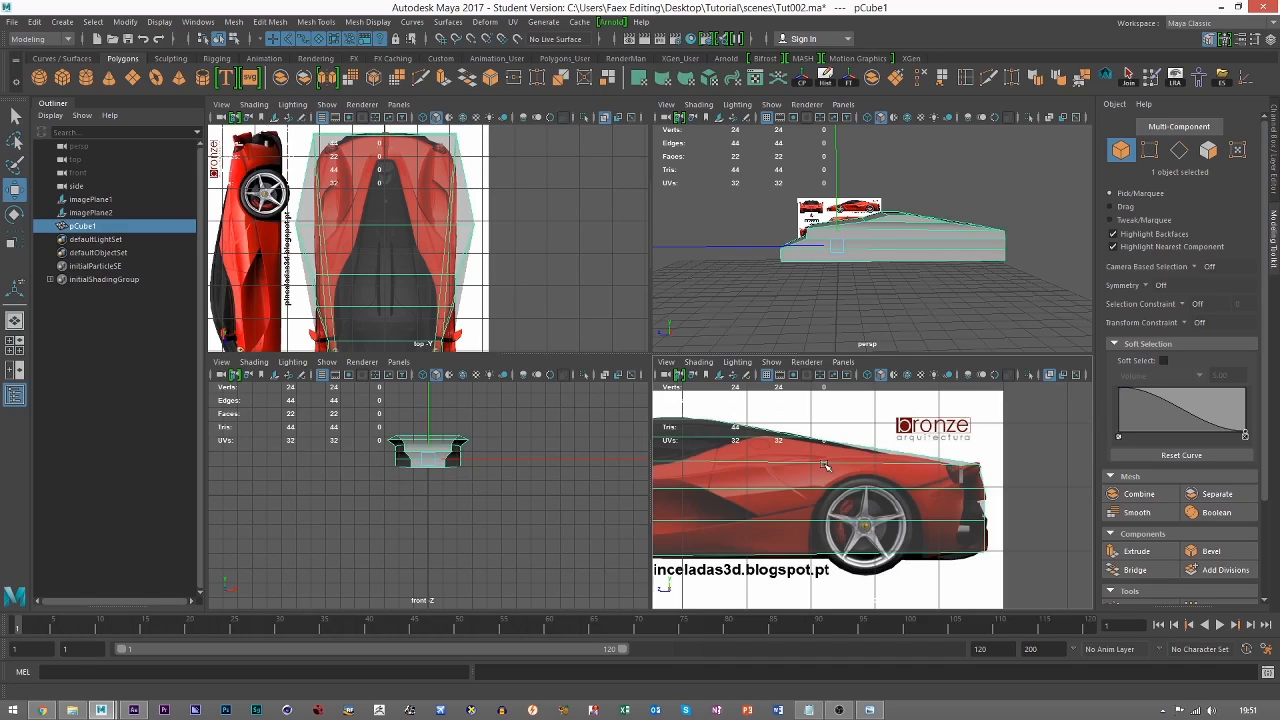
{"action": "mouse_move", "coordinate": [826, 473]}
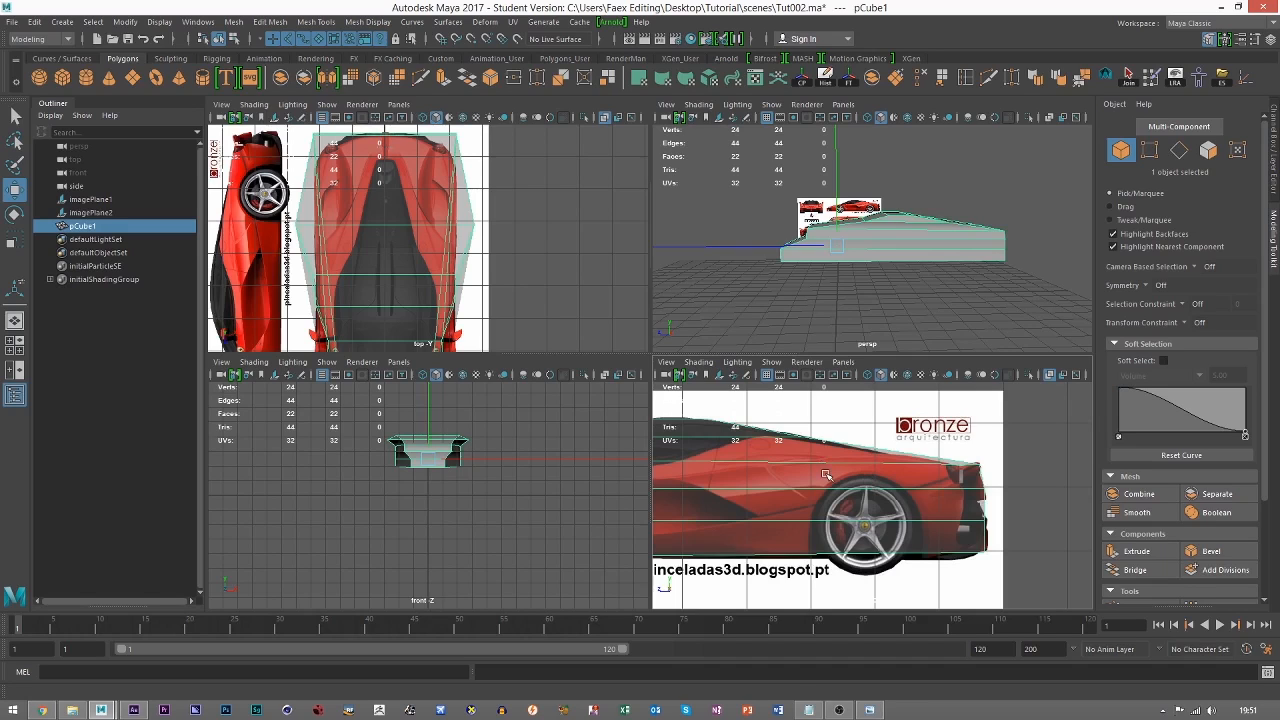
{"action": "mouse_move", "coordinate": [815, 466]}
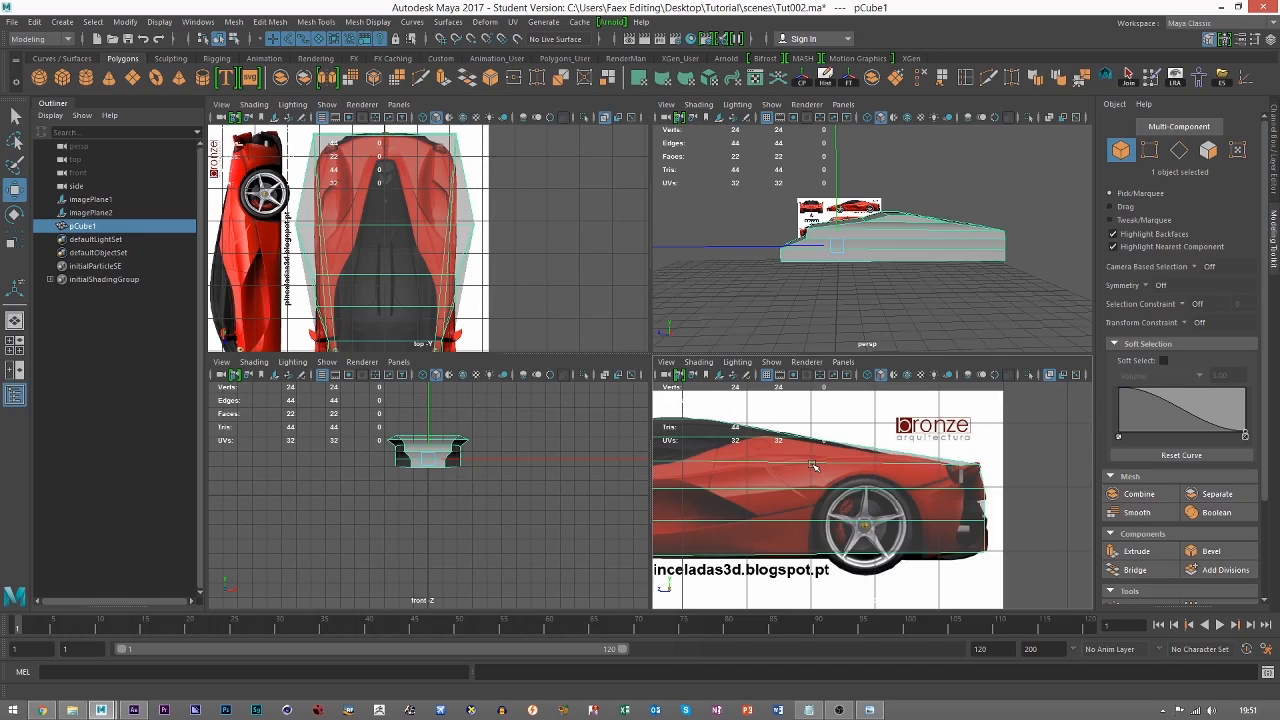
{"action": "mouse_move", "coordinate": [810, 461]}
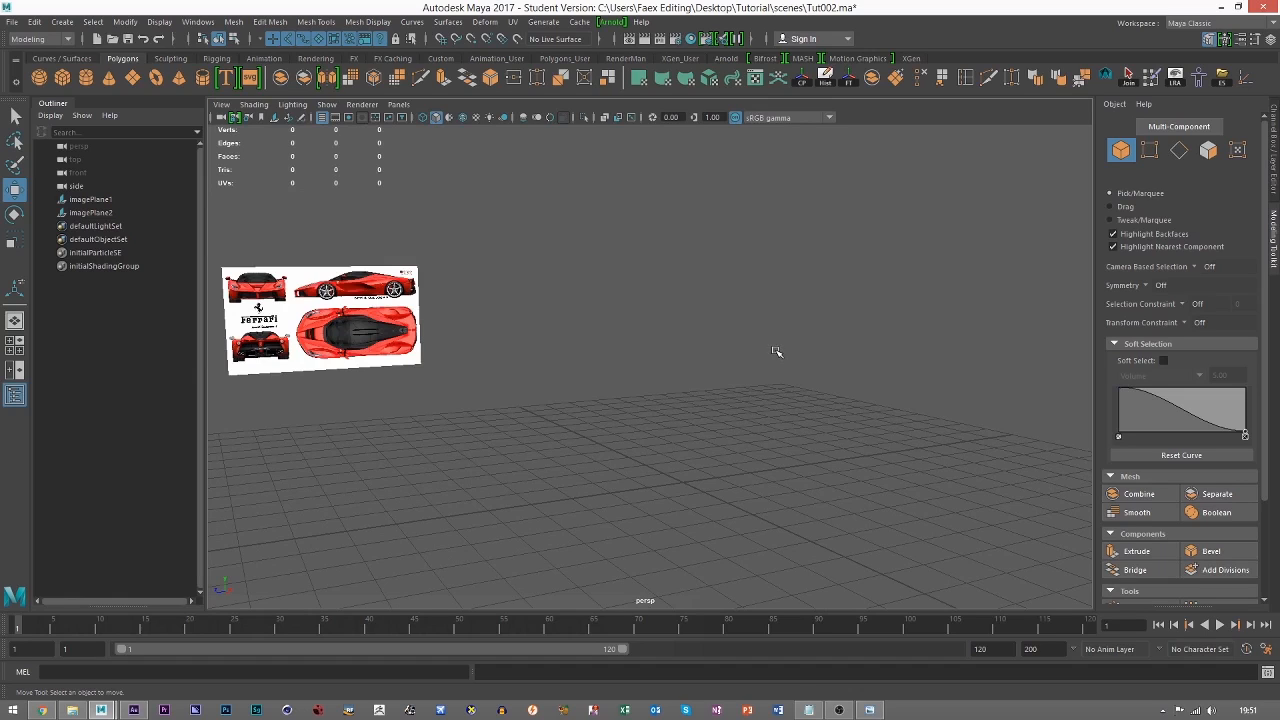
{"action": "mouse_move", "coordinate": [687, 318]}
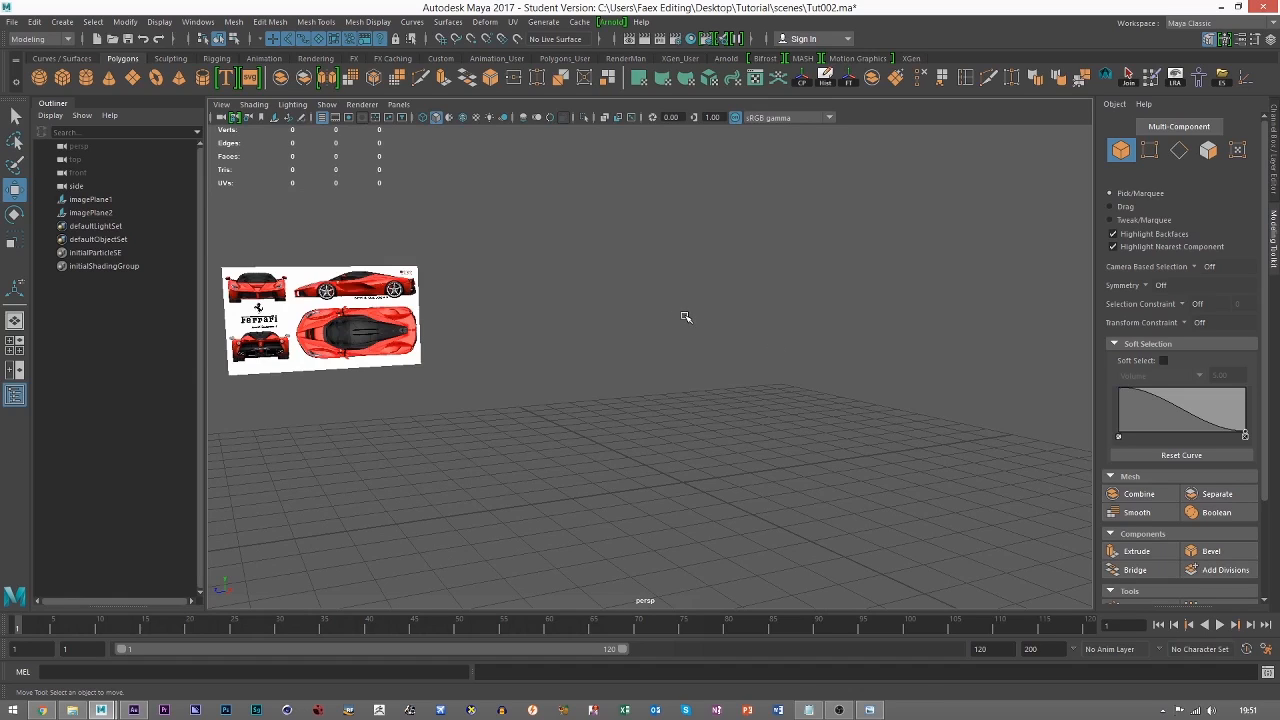